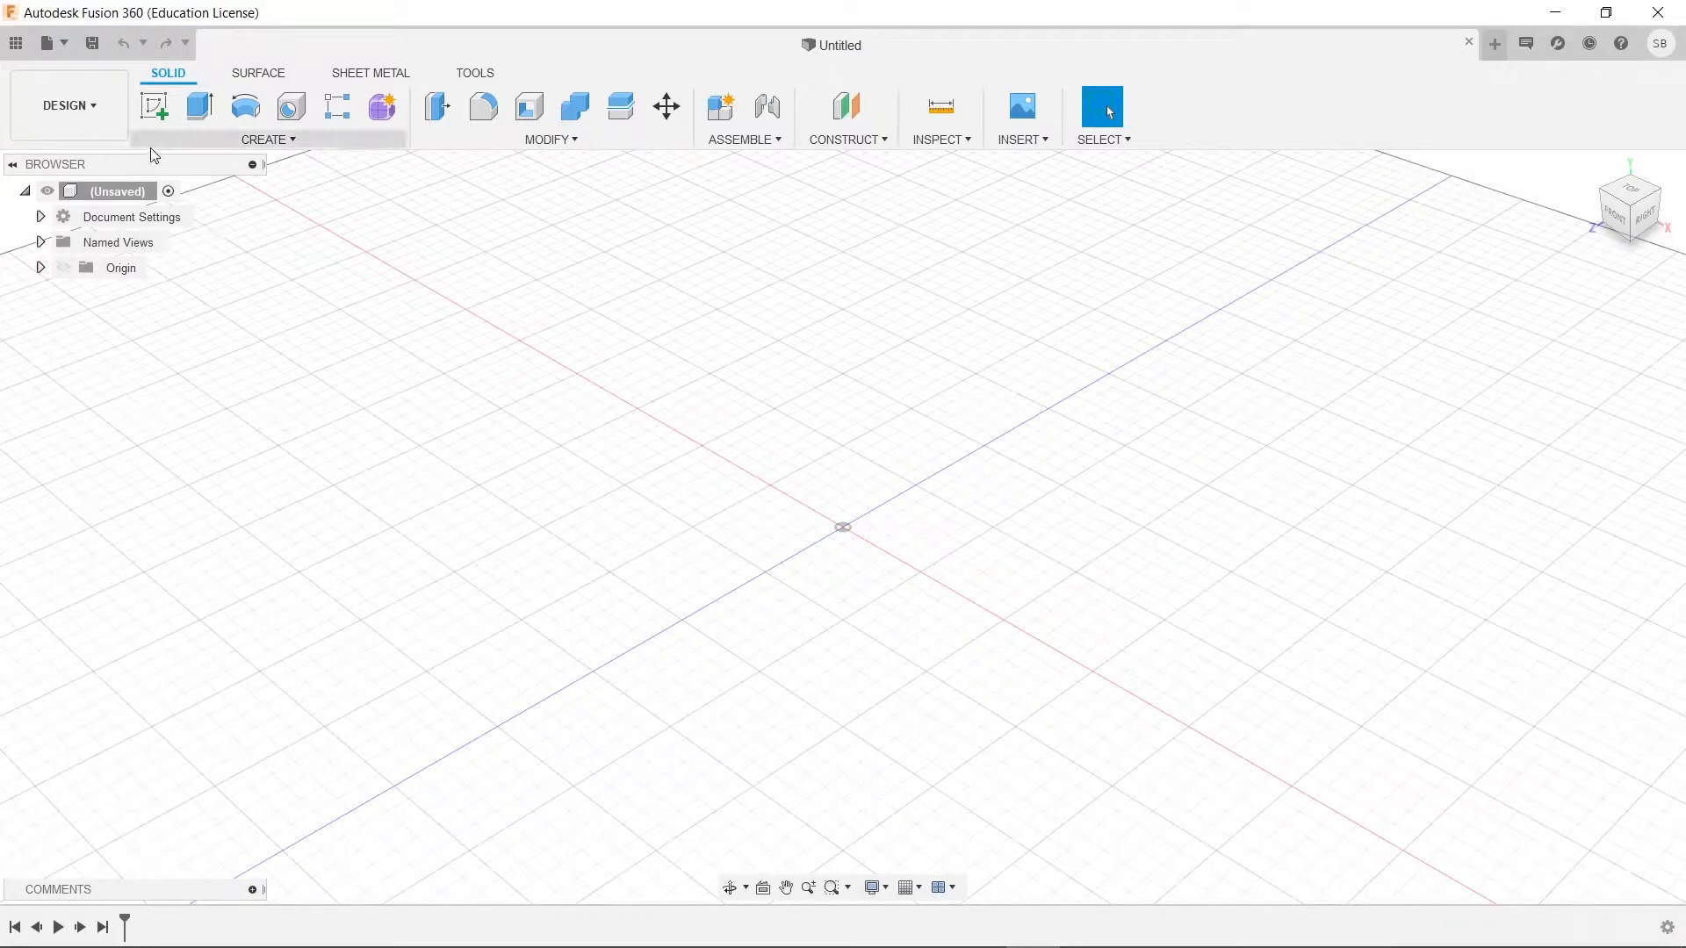
{"action": "mouse_move", "coordinate": [154, 105]}
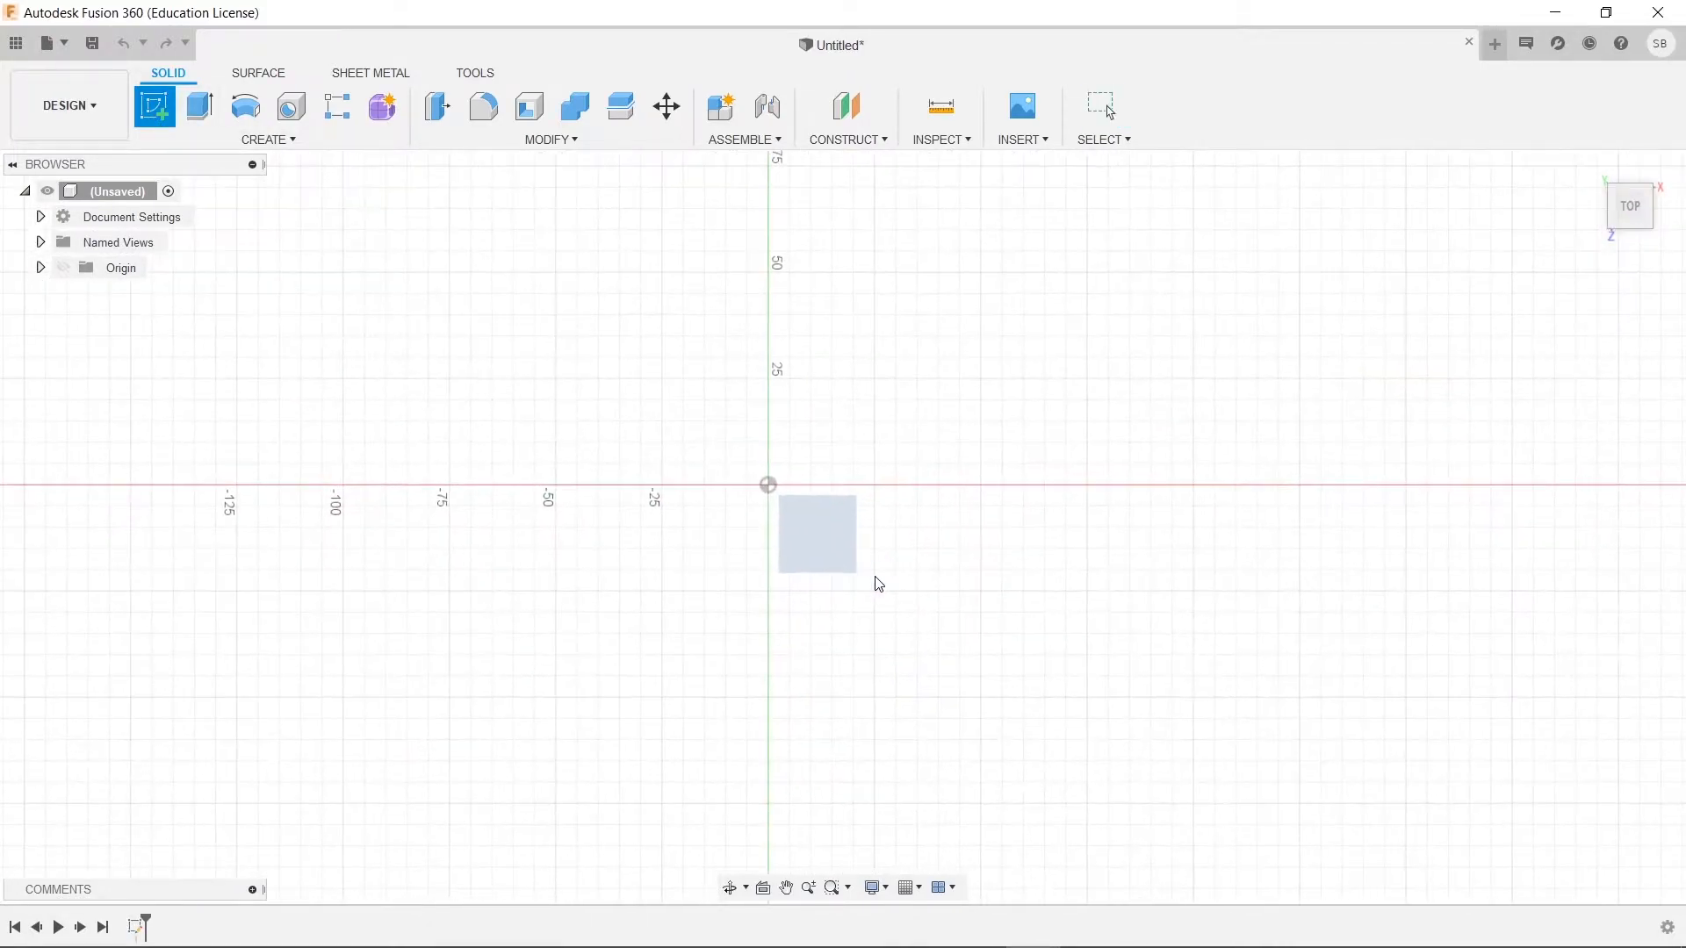
- Start a new sketch on the top origin plane
{"action": "left_click", "coordinate": [154, 106]}
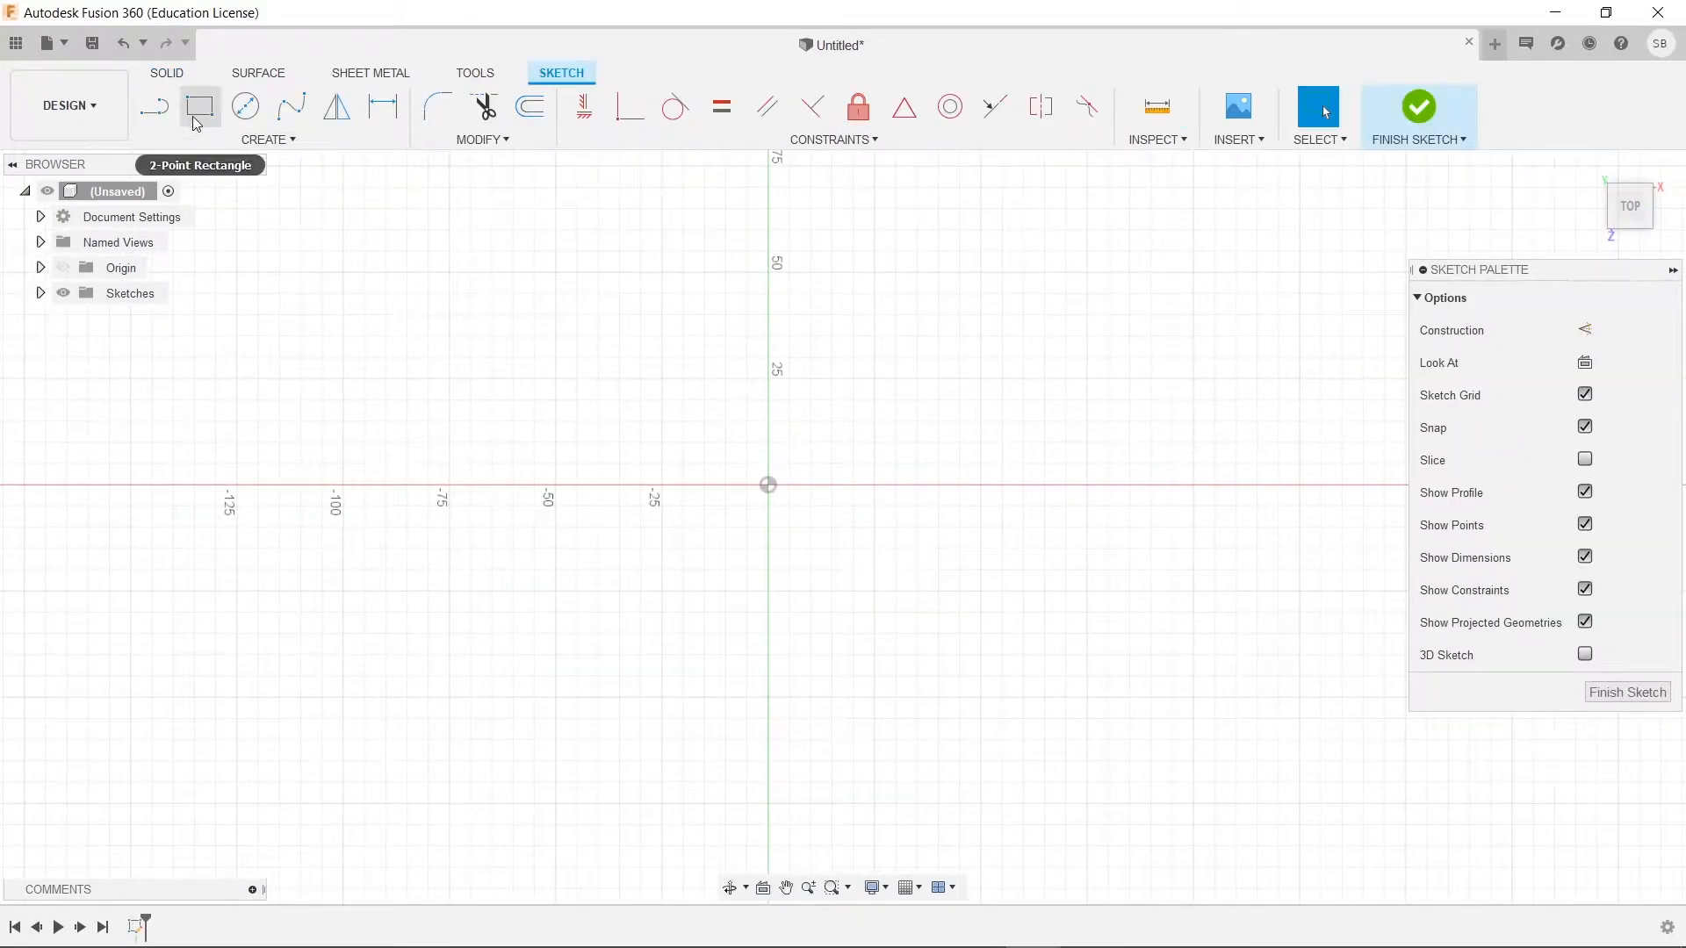
- Draw a 62 mm 2-point rectangle with one corner at the sketch origin
{"action": "left_click", "coordinate": [201, 106]}
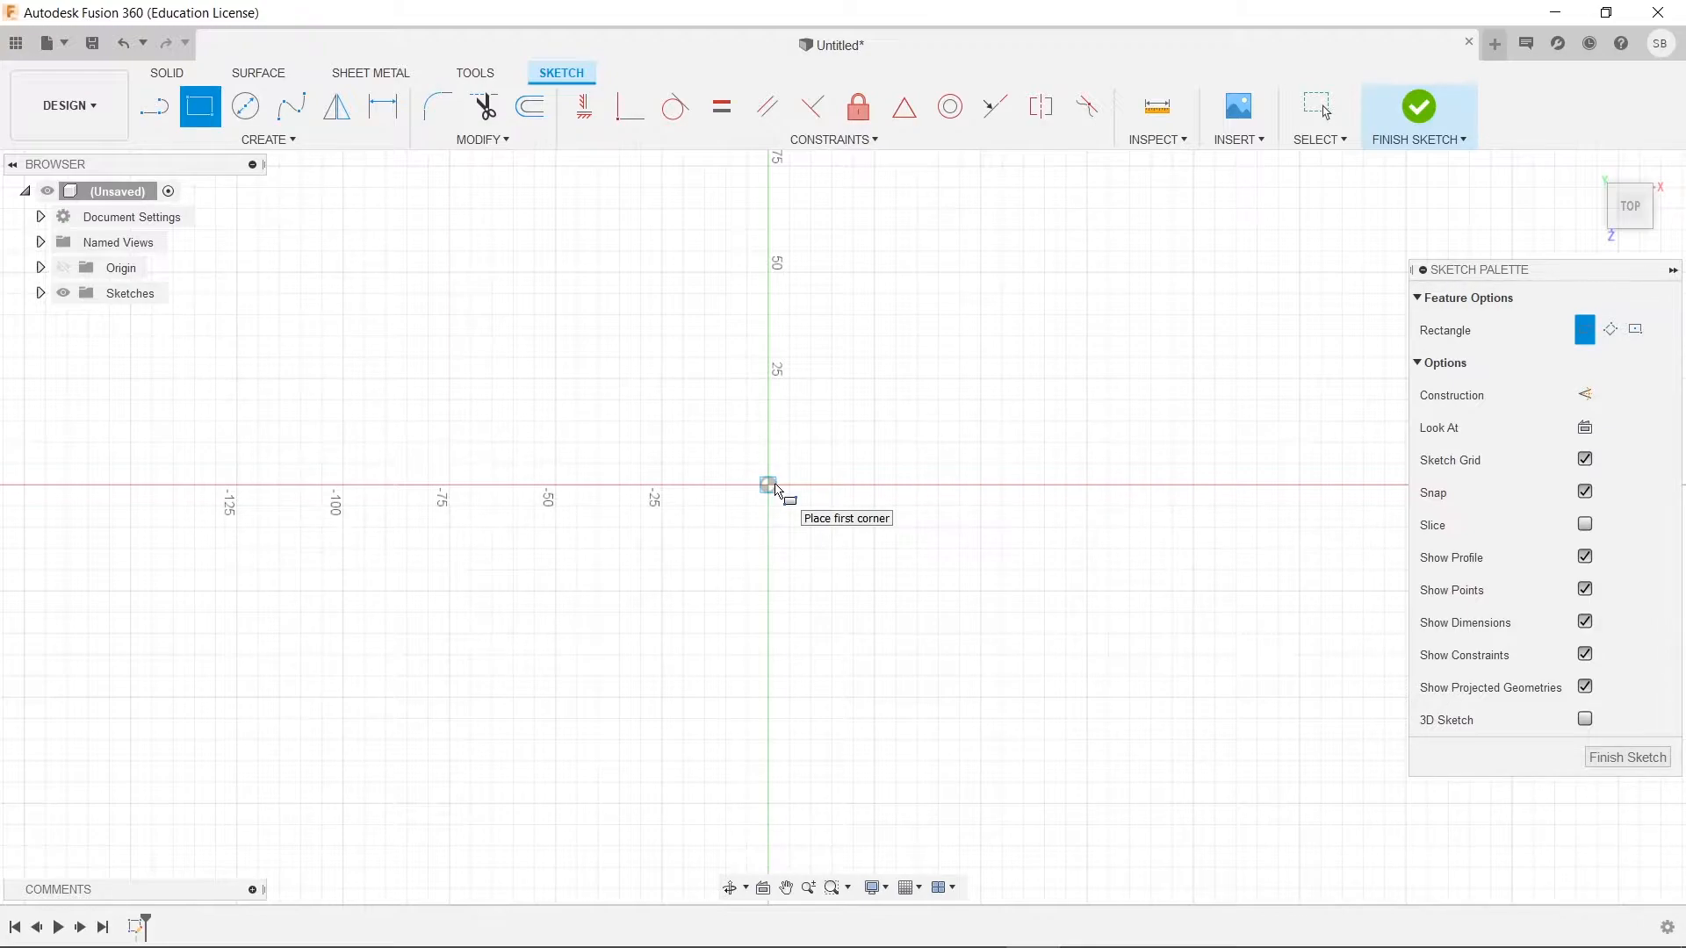
{"action": "mouse_move", "coordinate": [785, 441]}
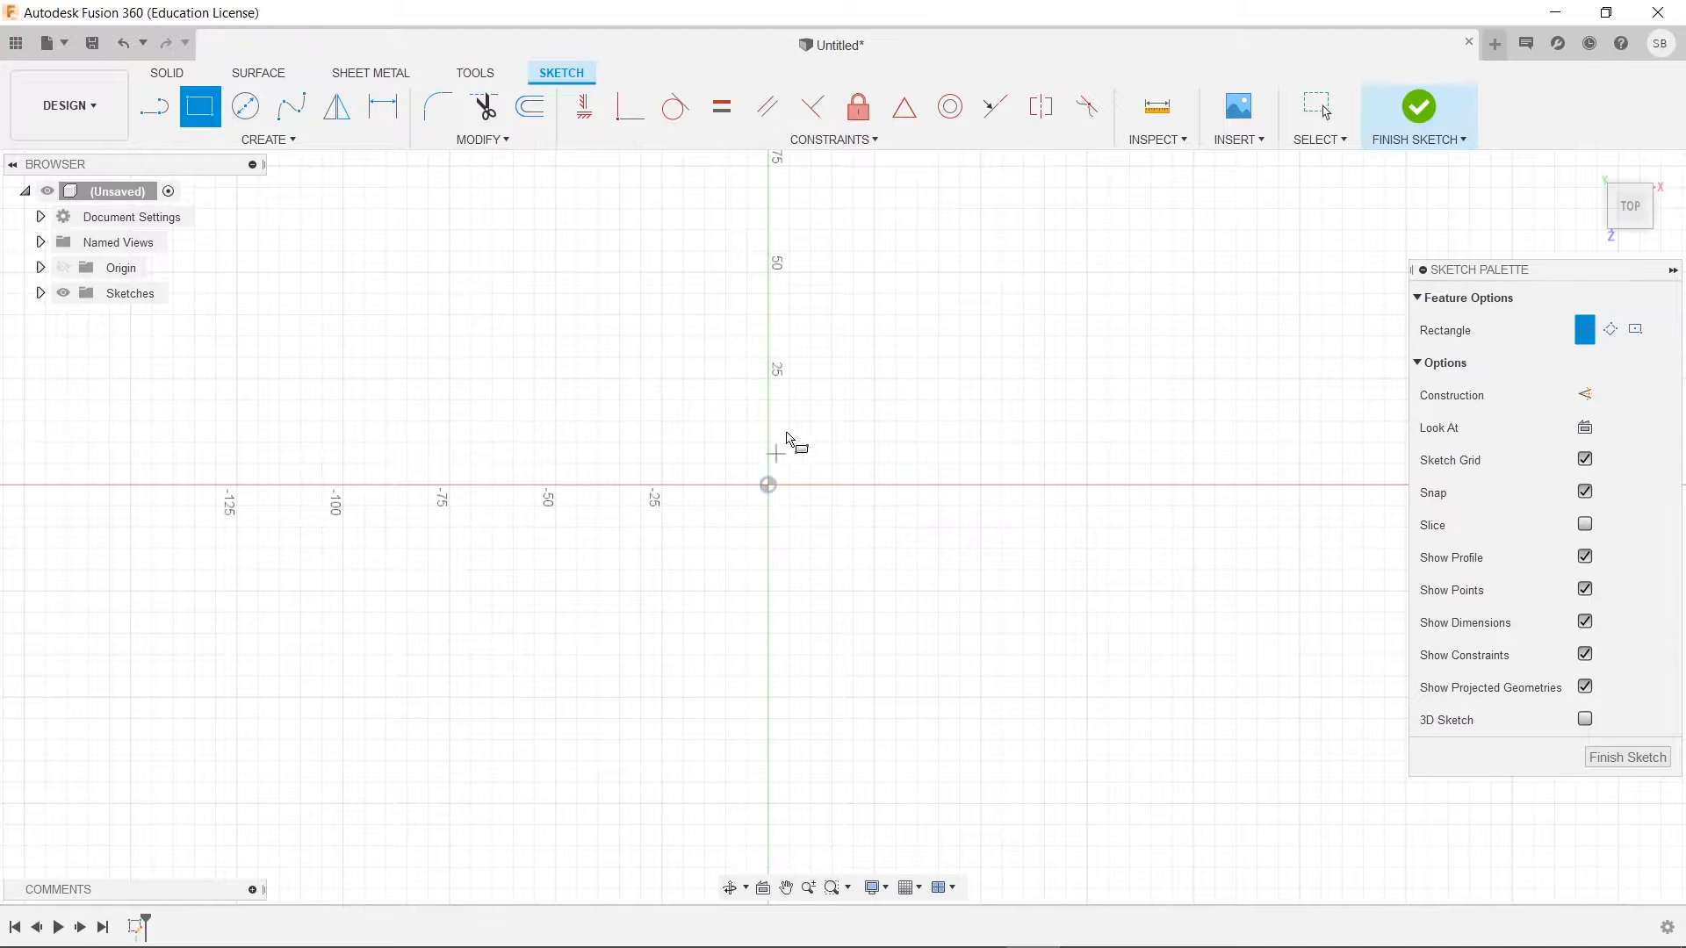
{"action": "mouse_move", "coordinate": [925, 396]}
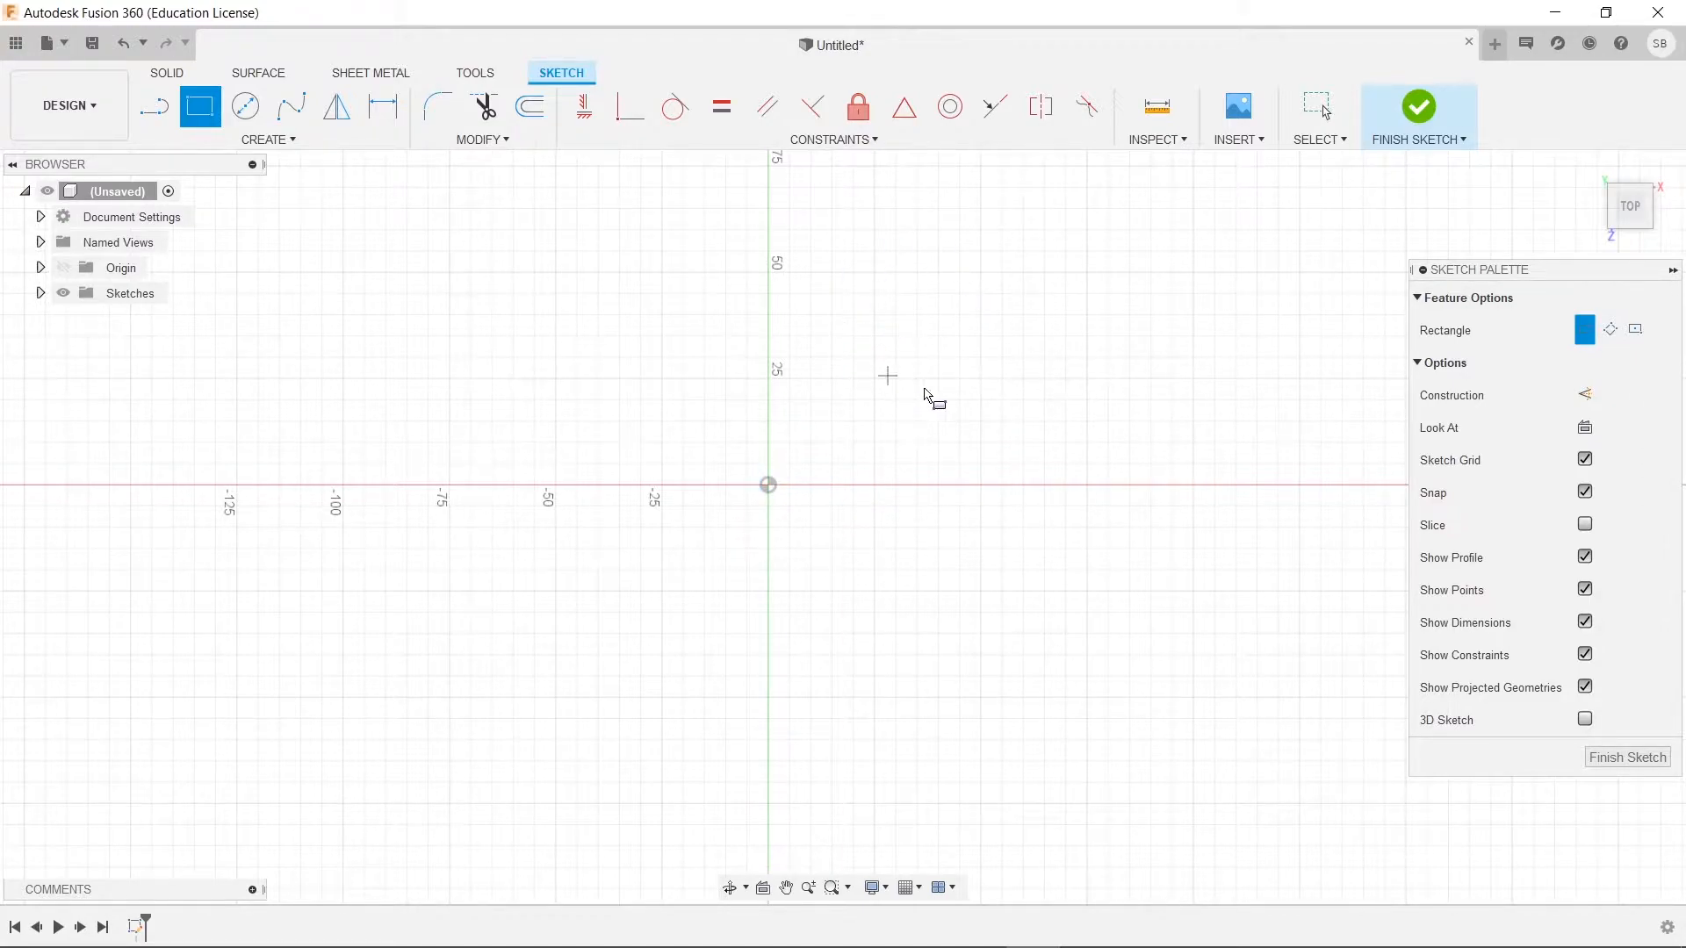
{"action": "mouse_move", "coordinate": [1298, 400]}
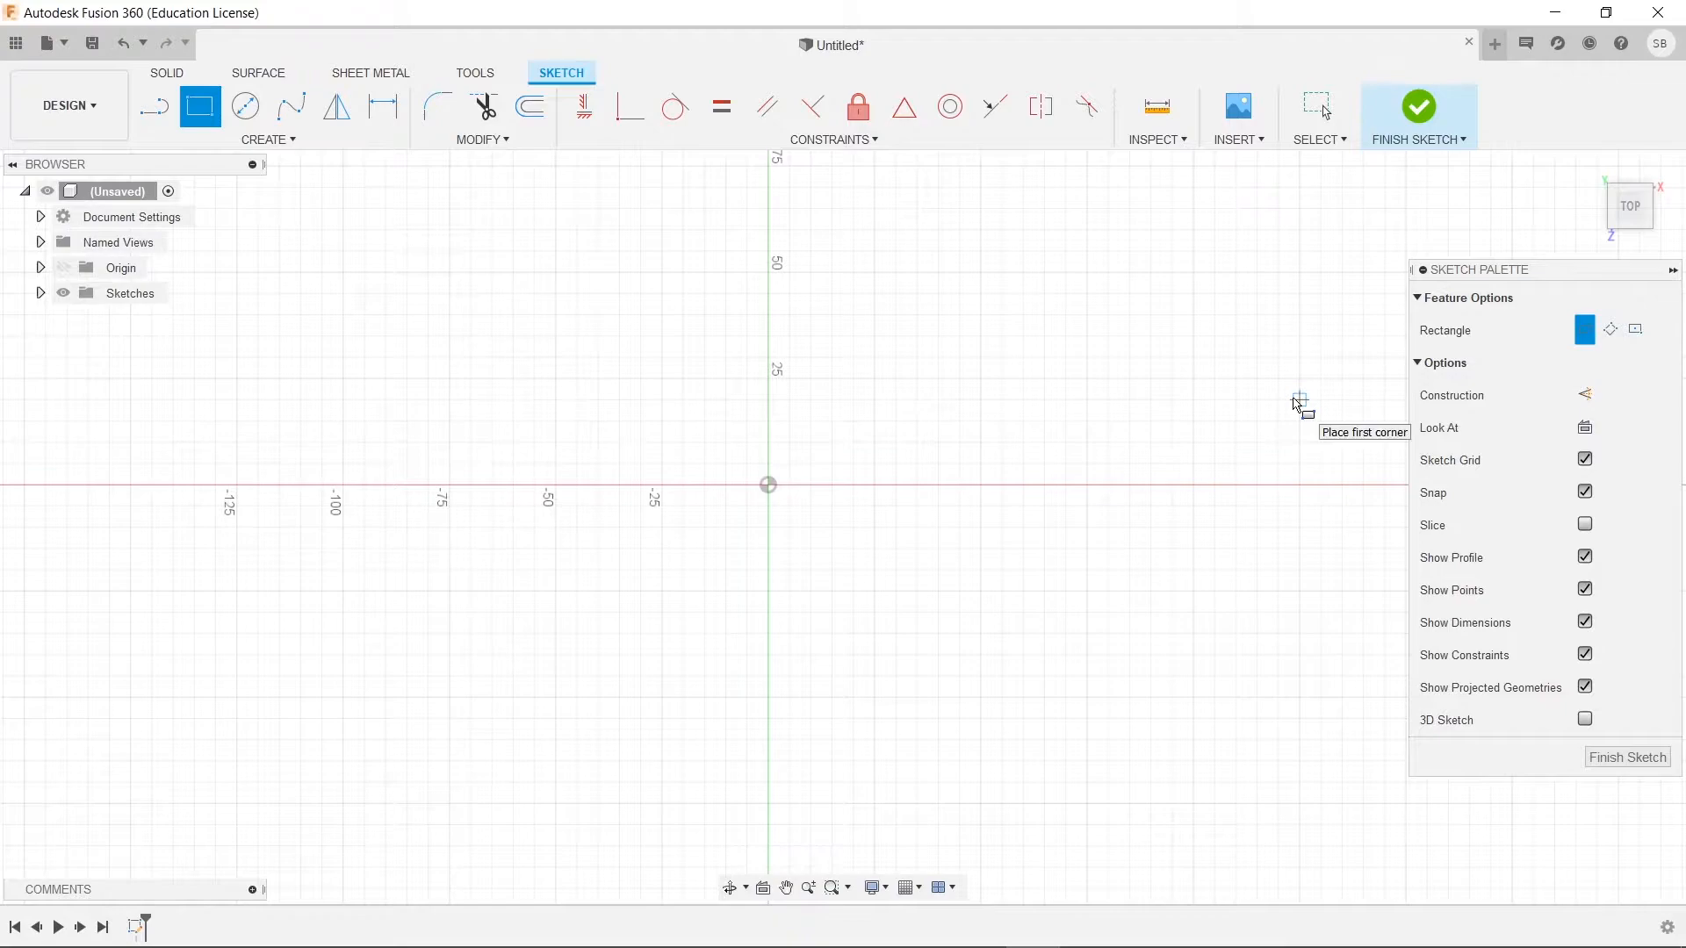
{"action": "mouse_move", "coordinate": [980, 460]}
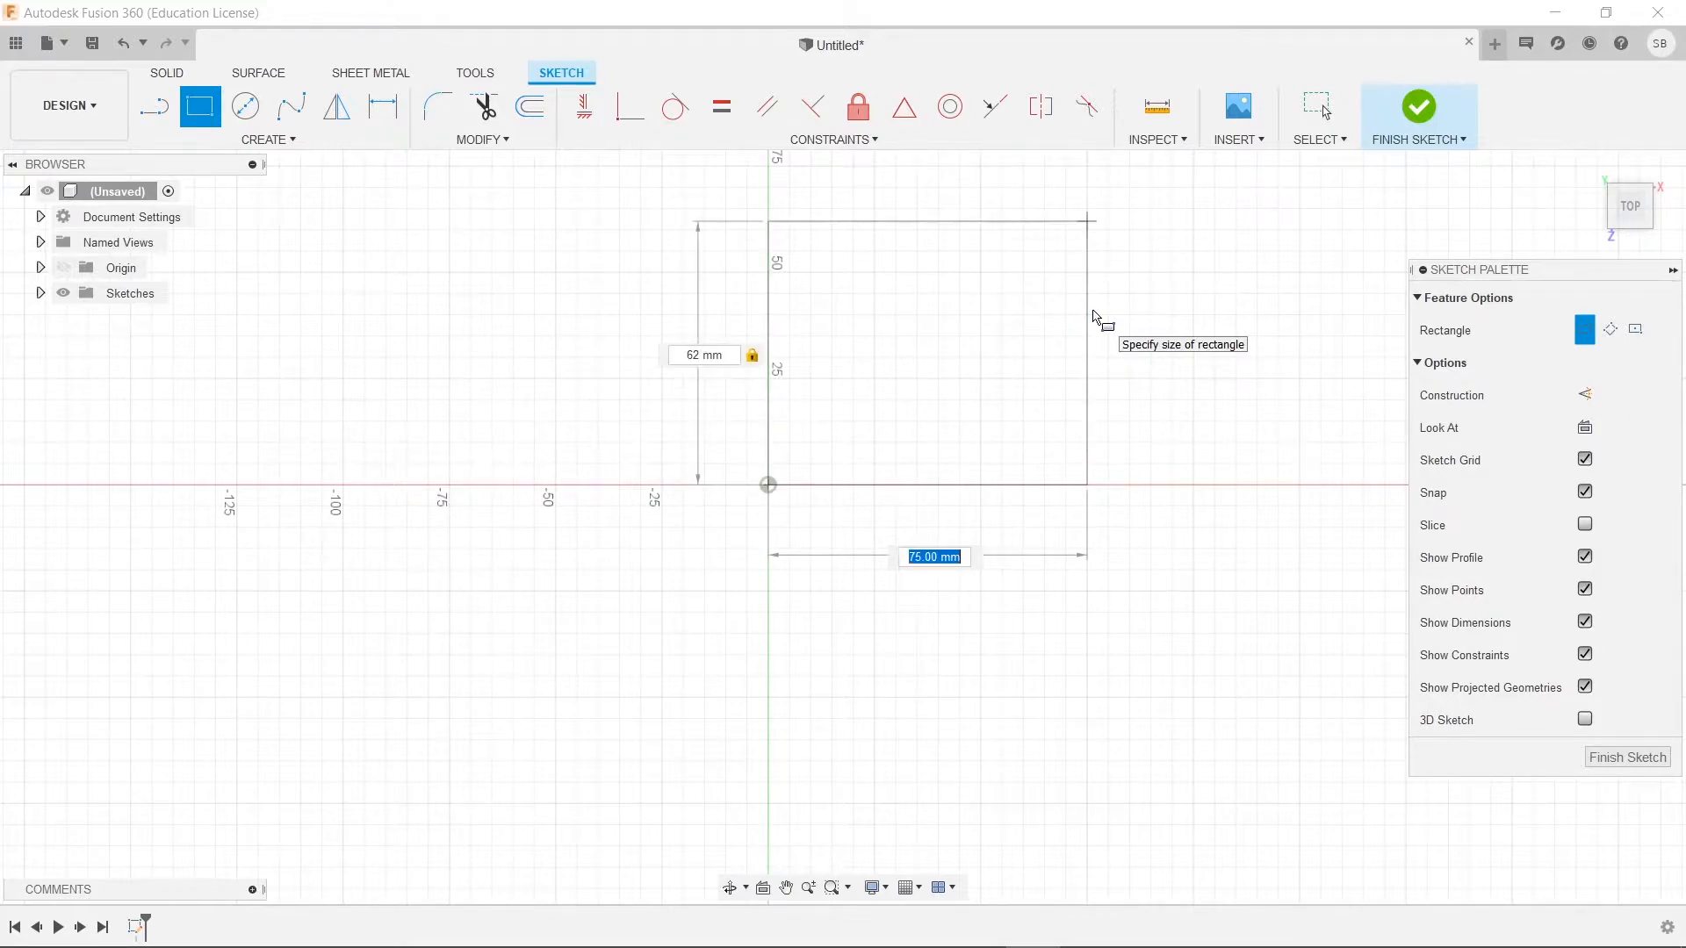
{"action": "type", "text": "62"}
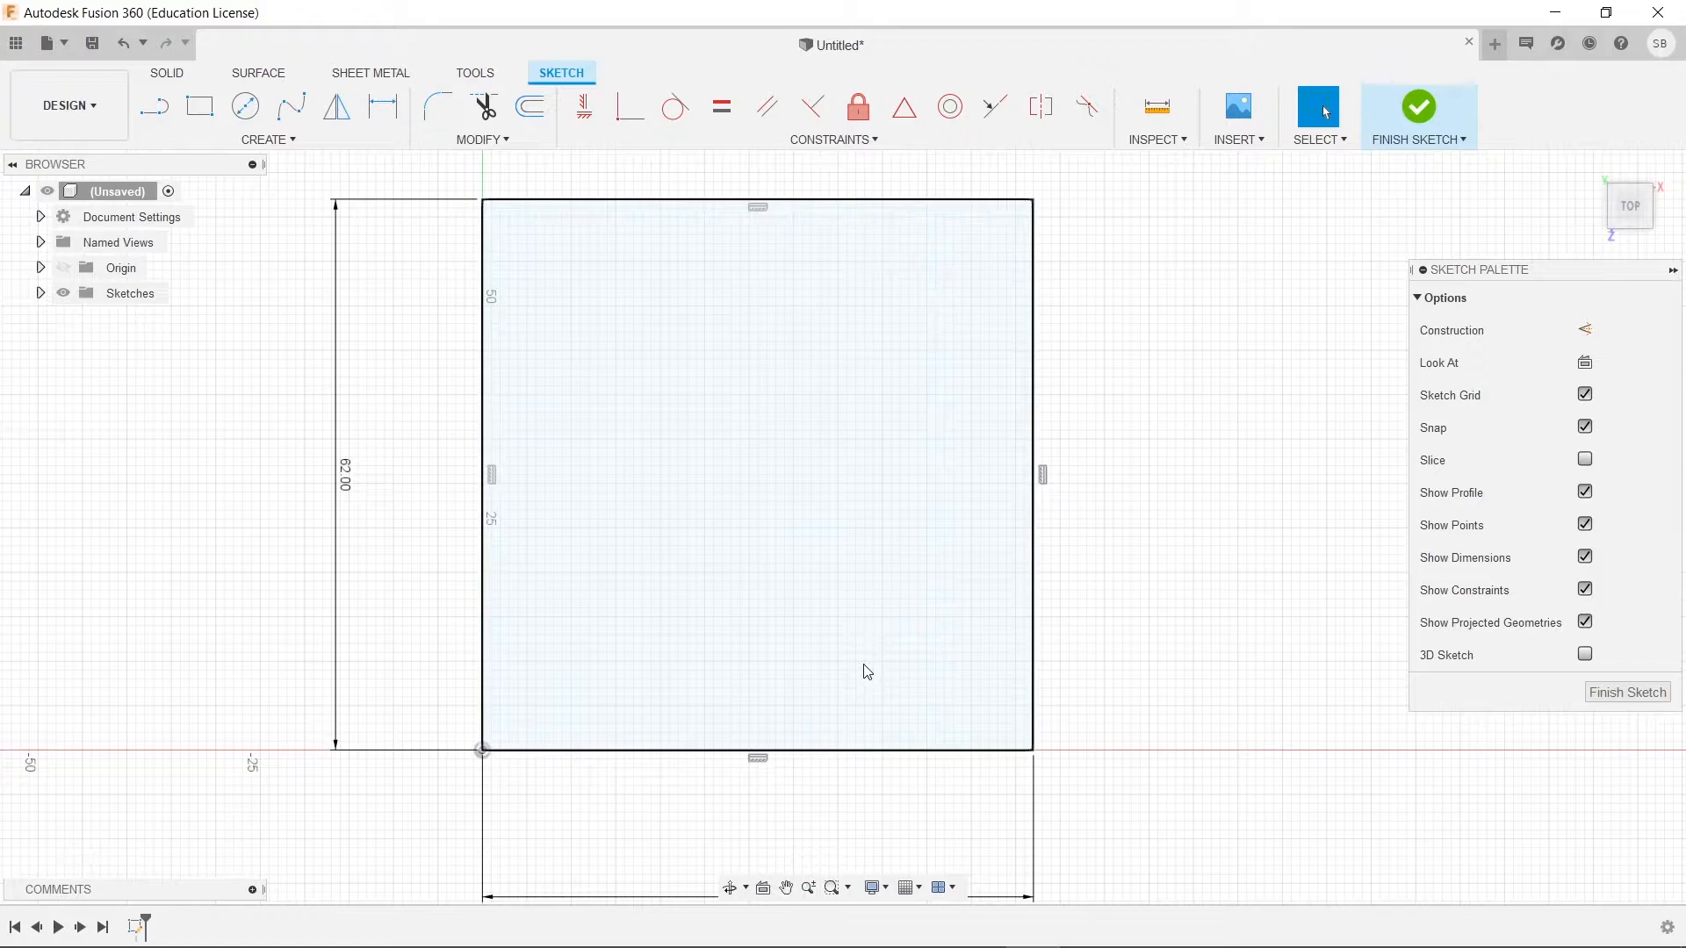
{"action": "mouse_move", "coordinate": [745, 404]}
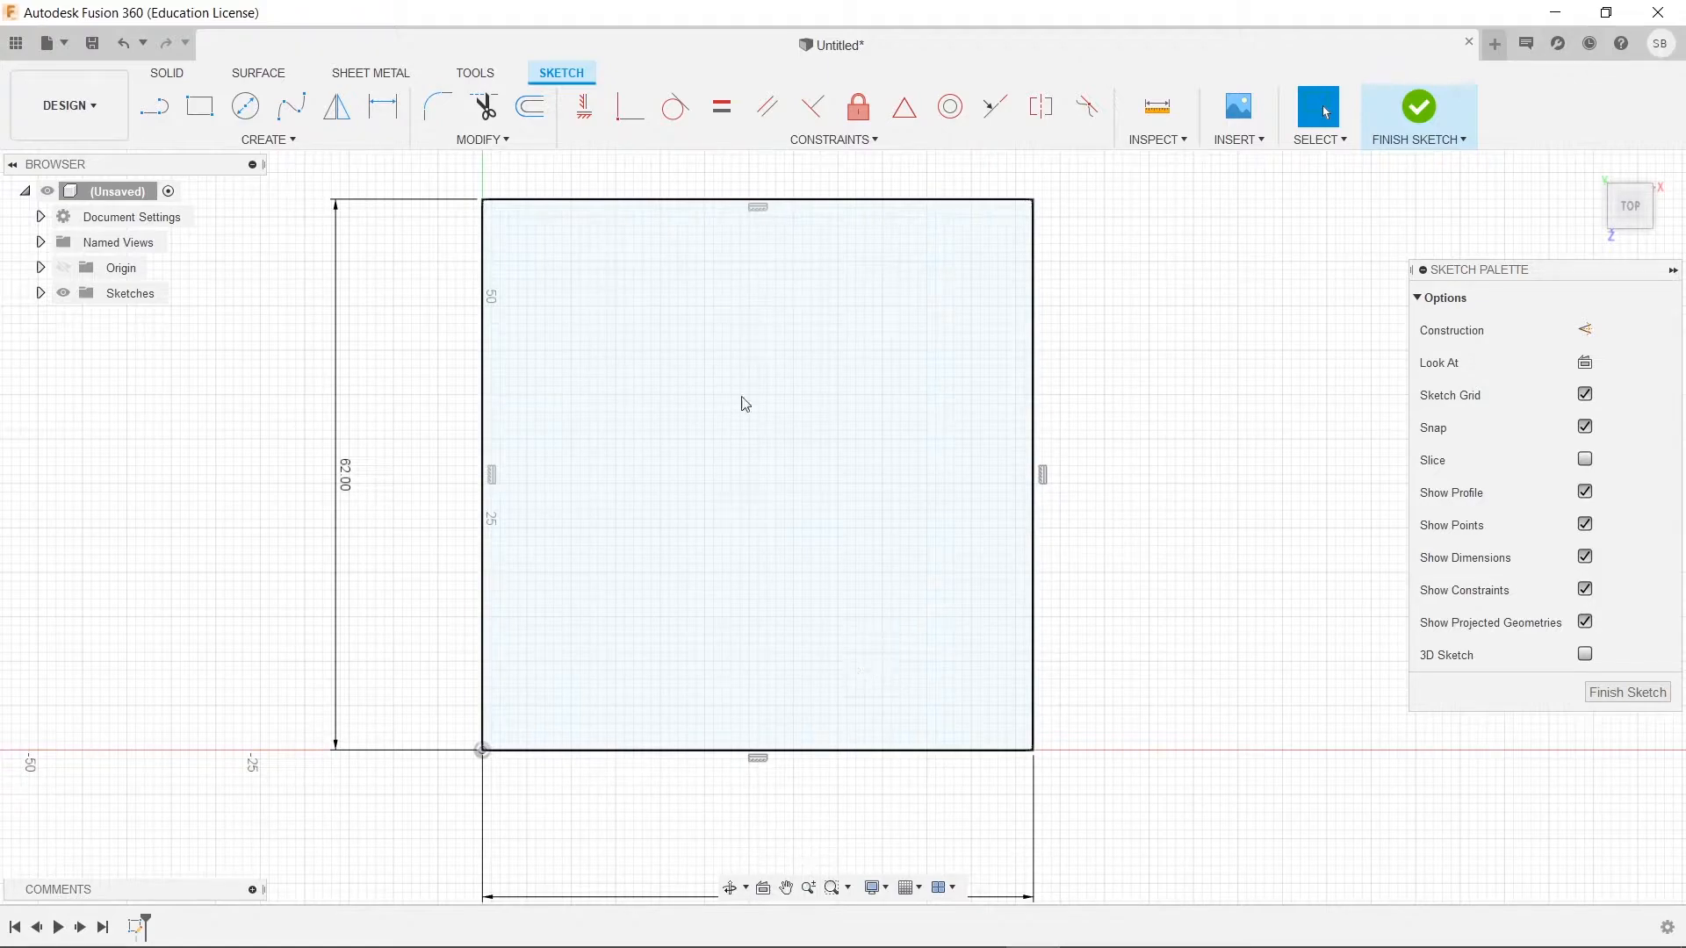
- Begin a second 2-point rectangle for the 10 mm inner square near the top-left corner
{"action": "left_click", "coordinate": [199, 107]}
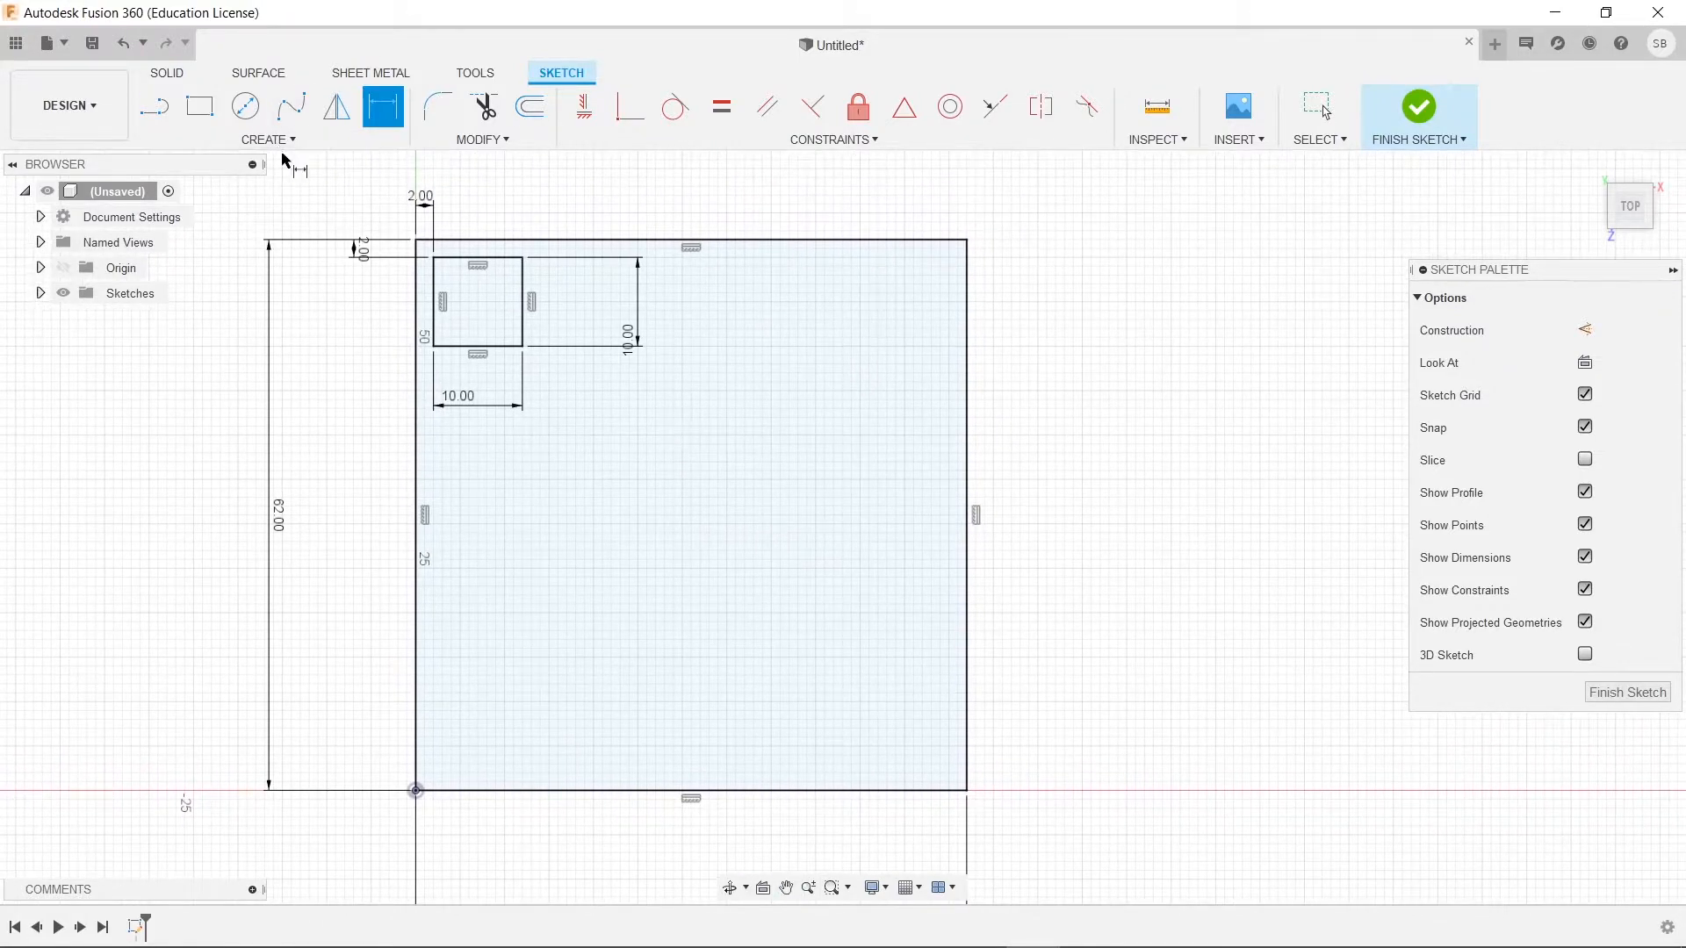
- Start a rectangular pattern of the small square, spreading copies 48 mm along the top row
{"action": "left_click", "coordinate": [267, 139]}
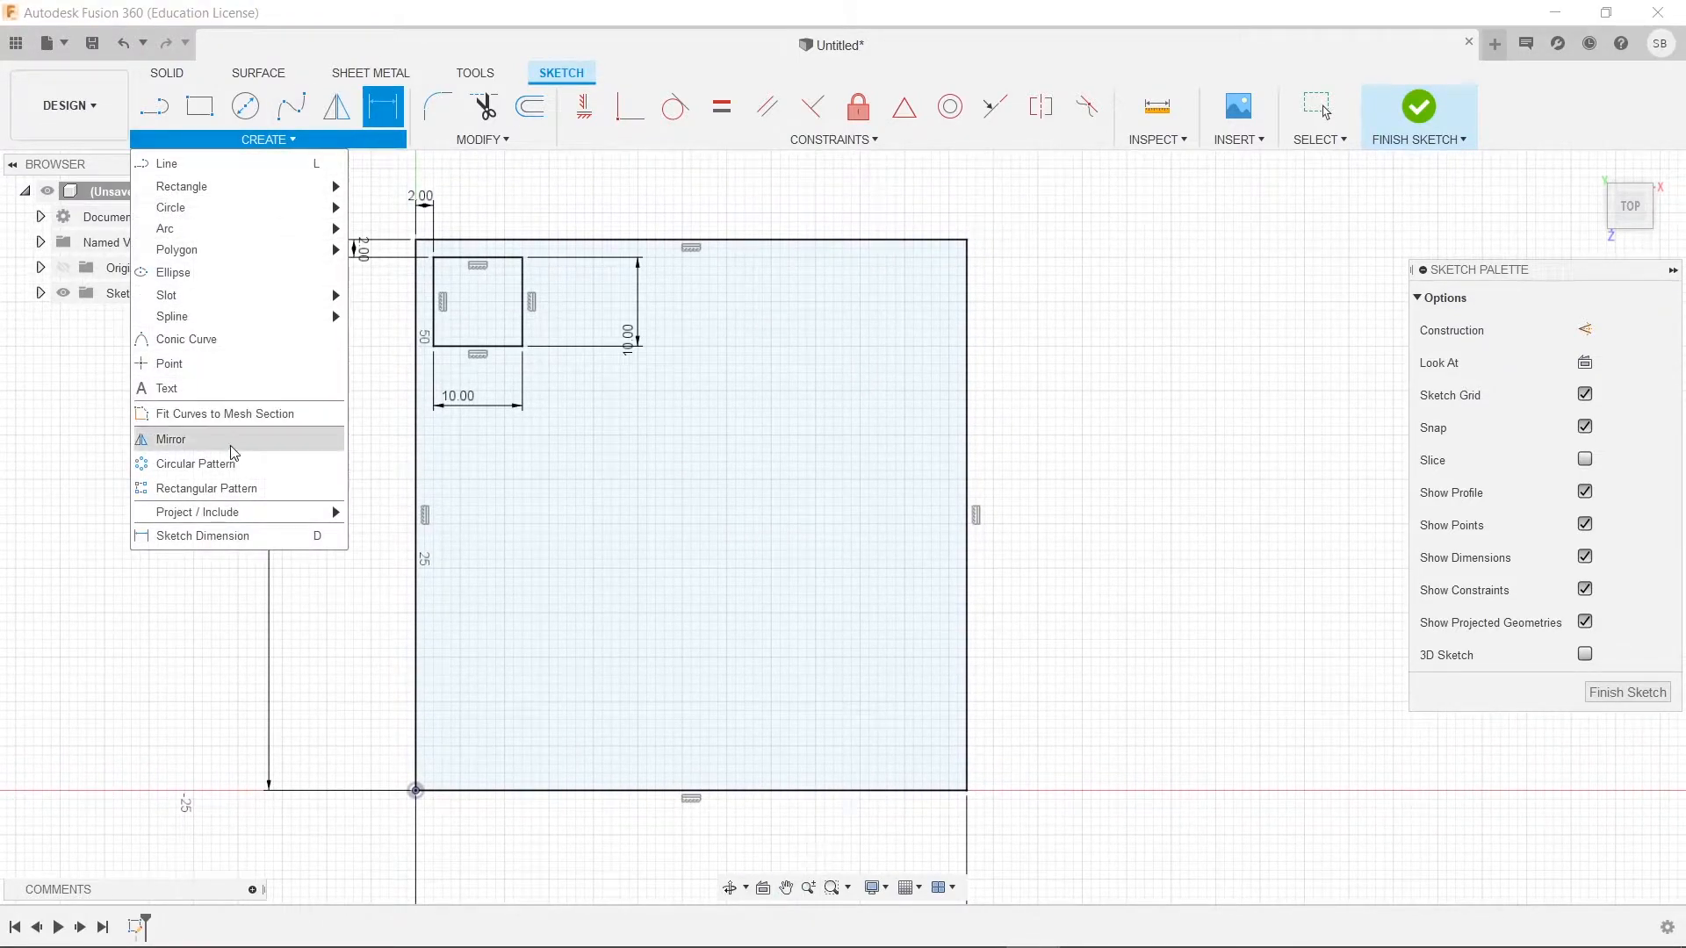
{"action": "left_click", "coordinate": [206, 488]}
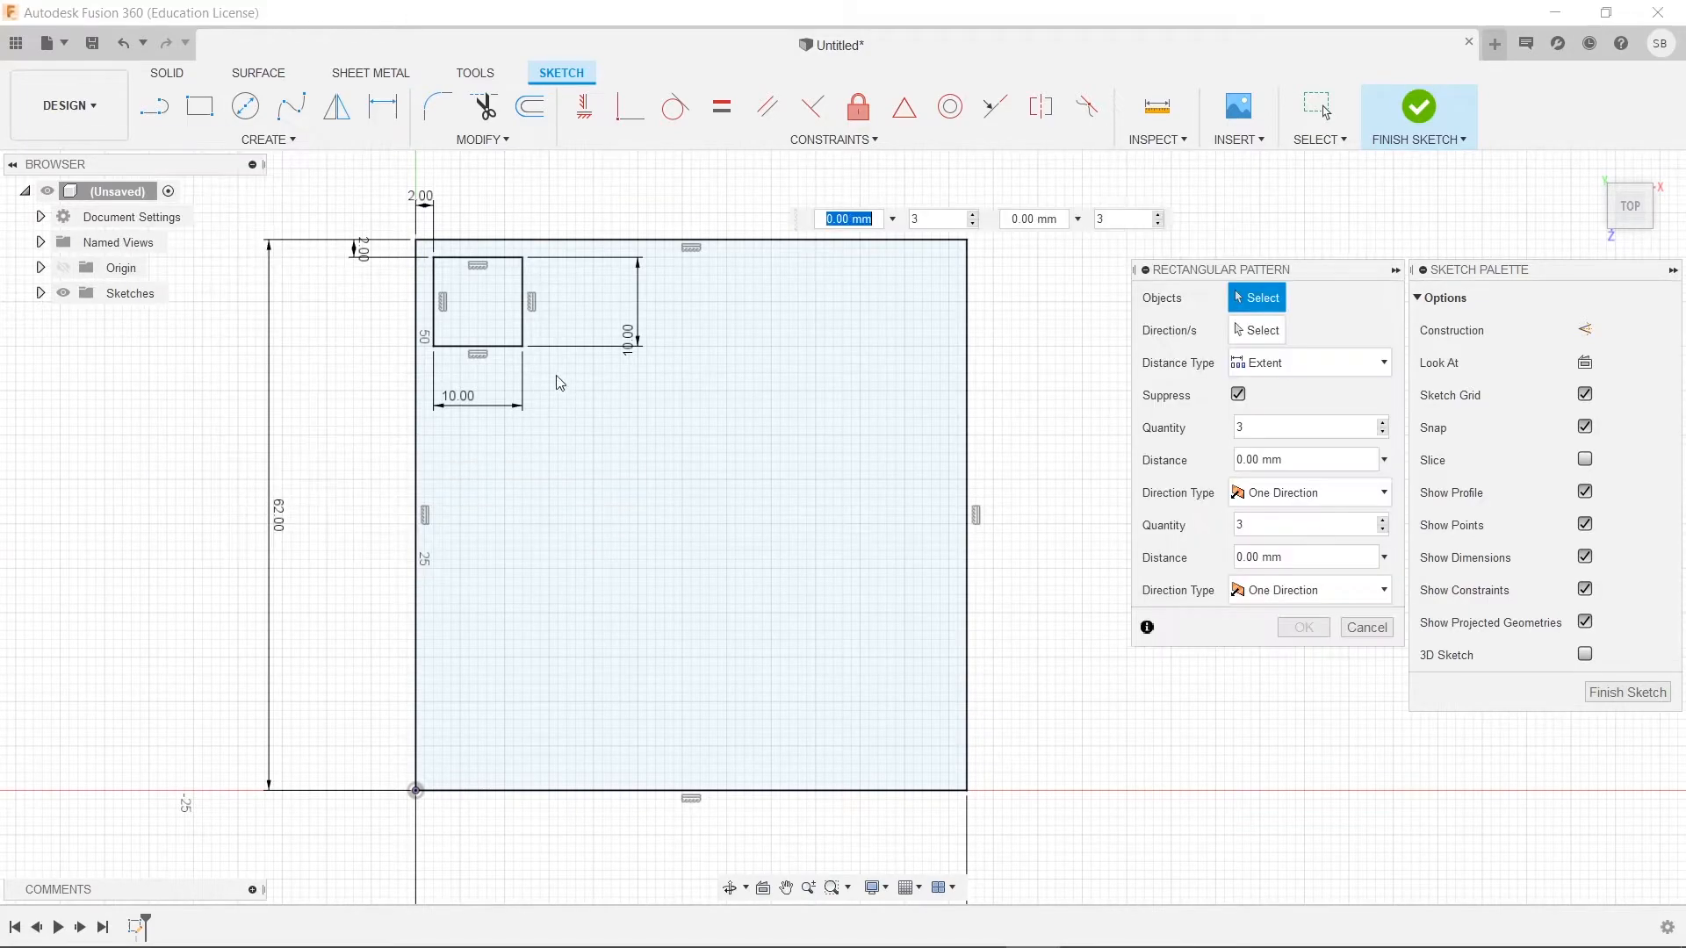
{"action": "left_click", "coordinate": [475, 301]}
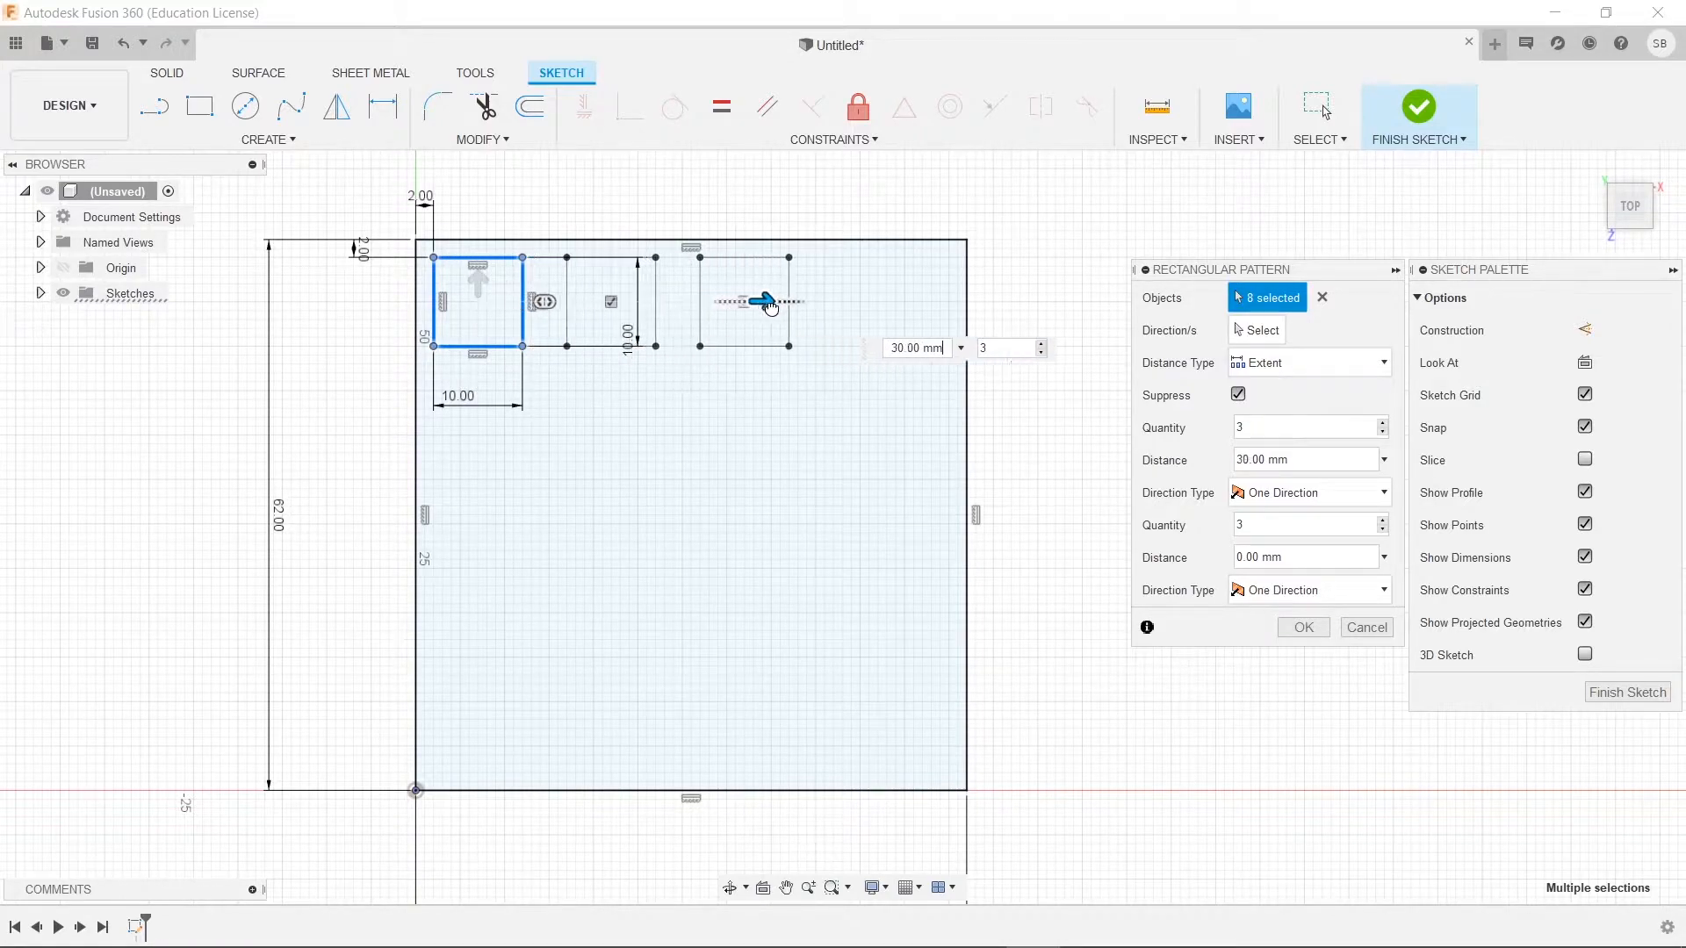
{"action": "left_click_drag", "start_coordinate": [762, 301], "coordinate": [911, 301]}
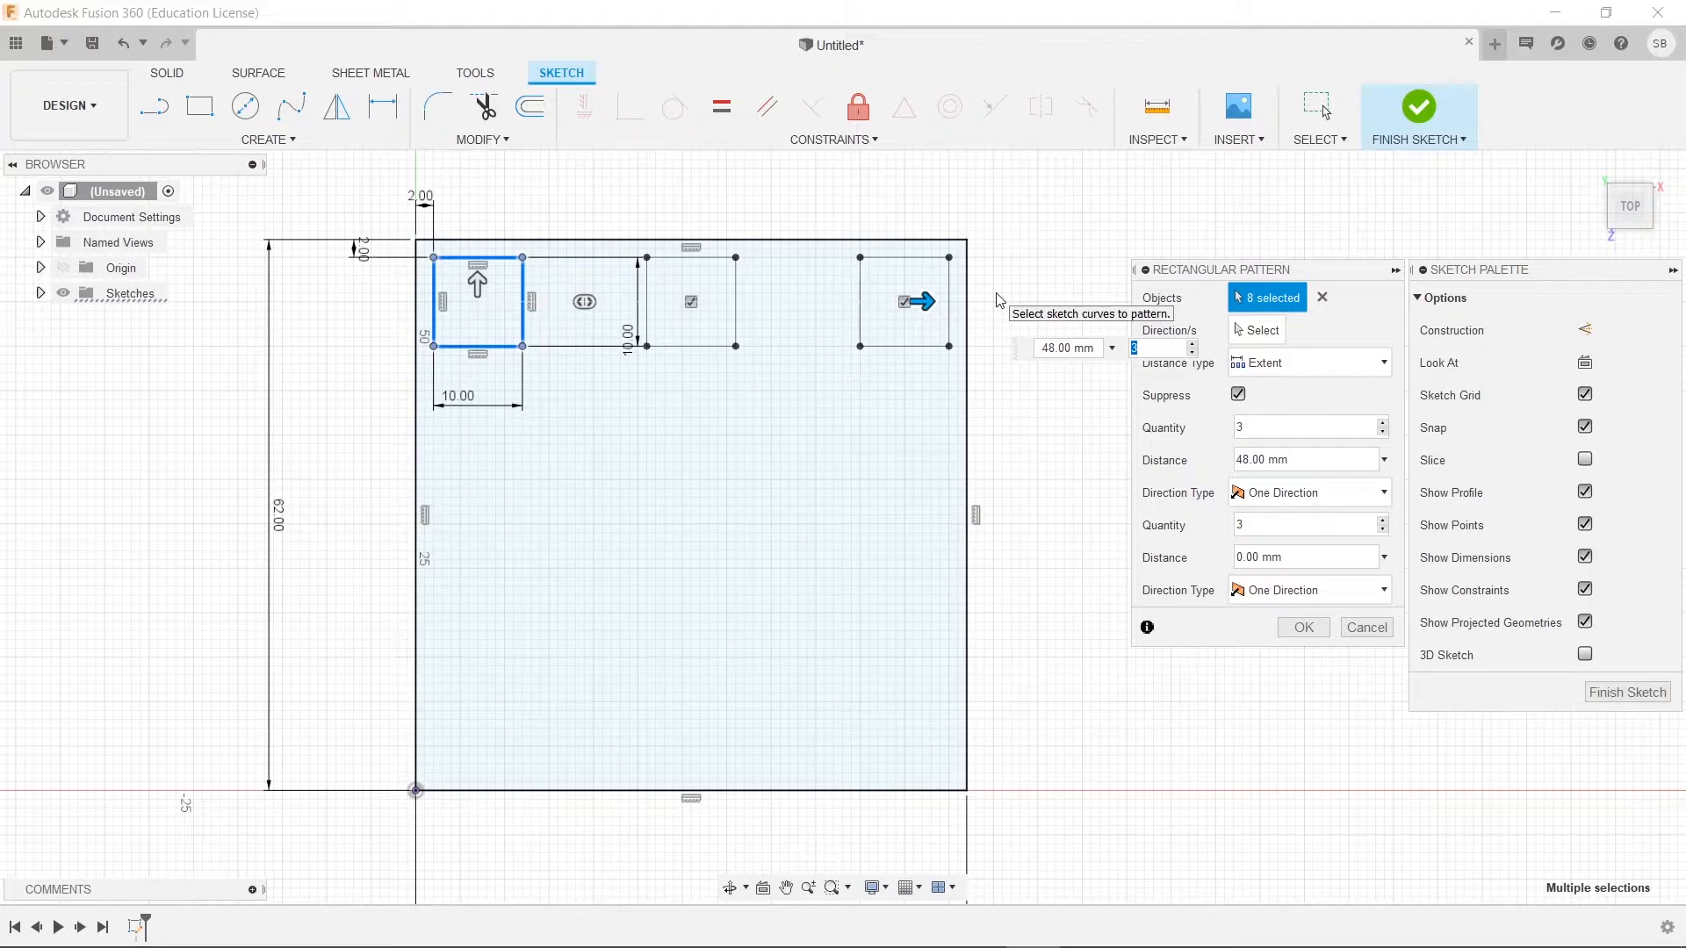
{"action": "mouse_move", "coordinate": [480, 301]}
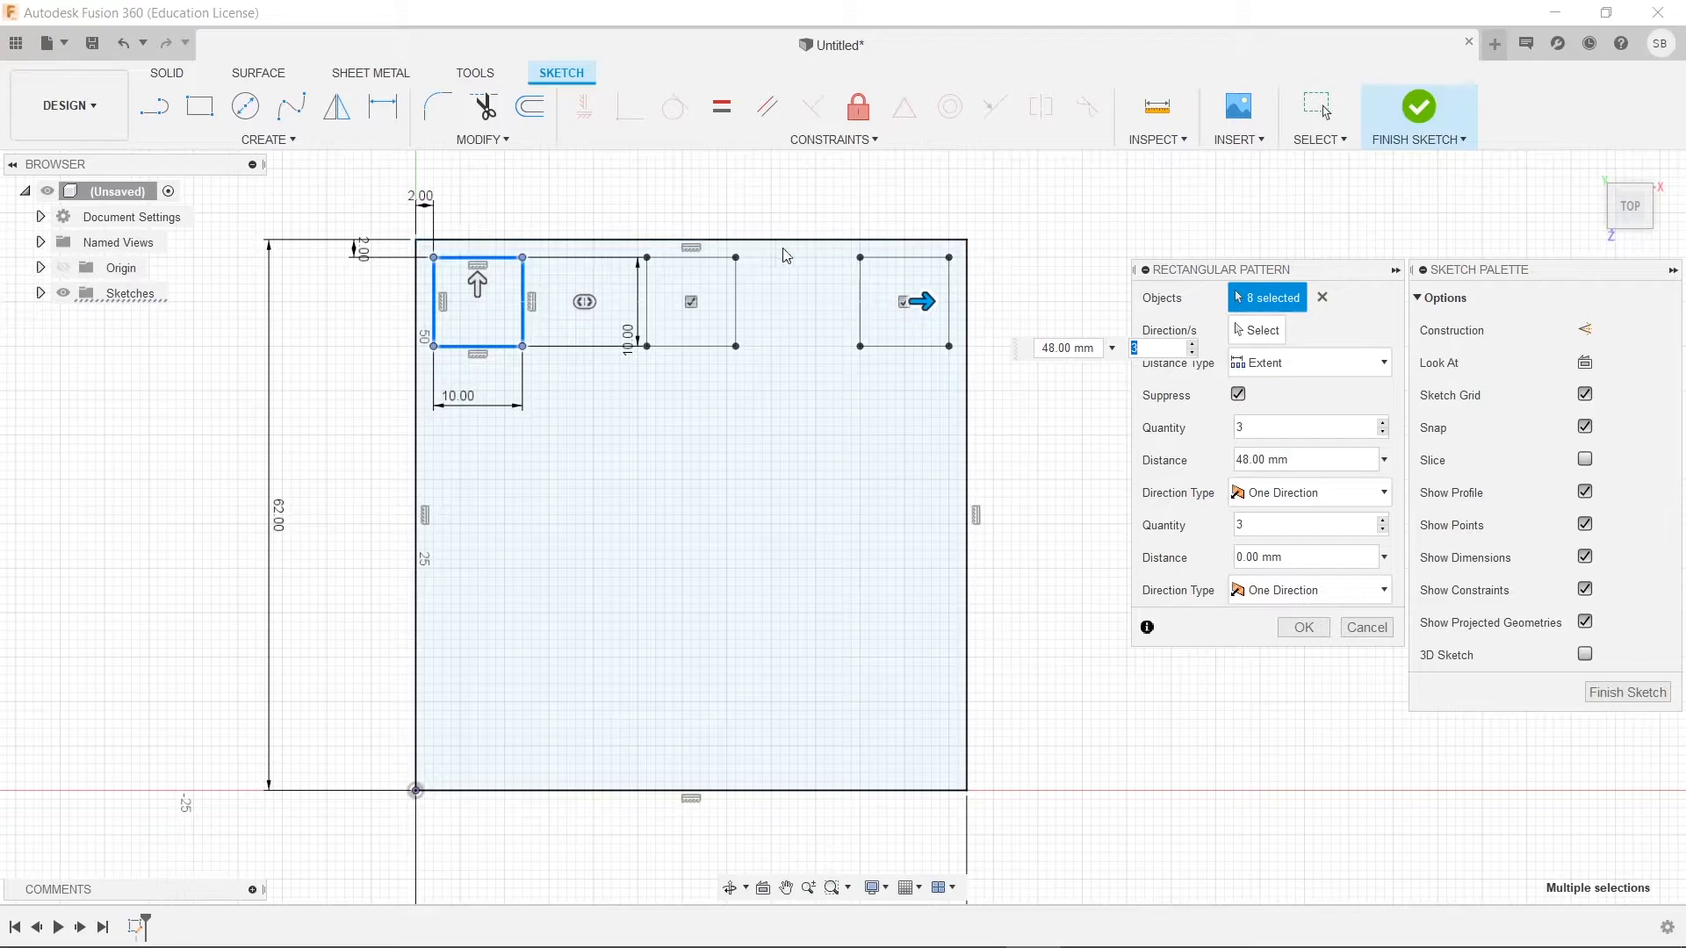
{"action": "mouse_move", "coordinate": [474, 298]}
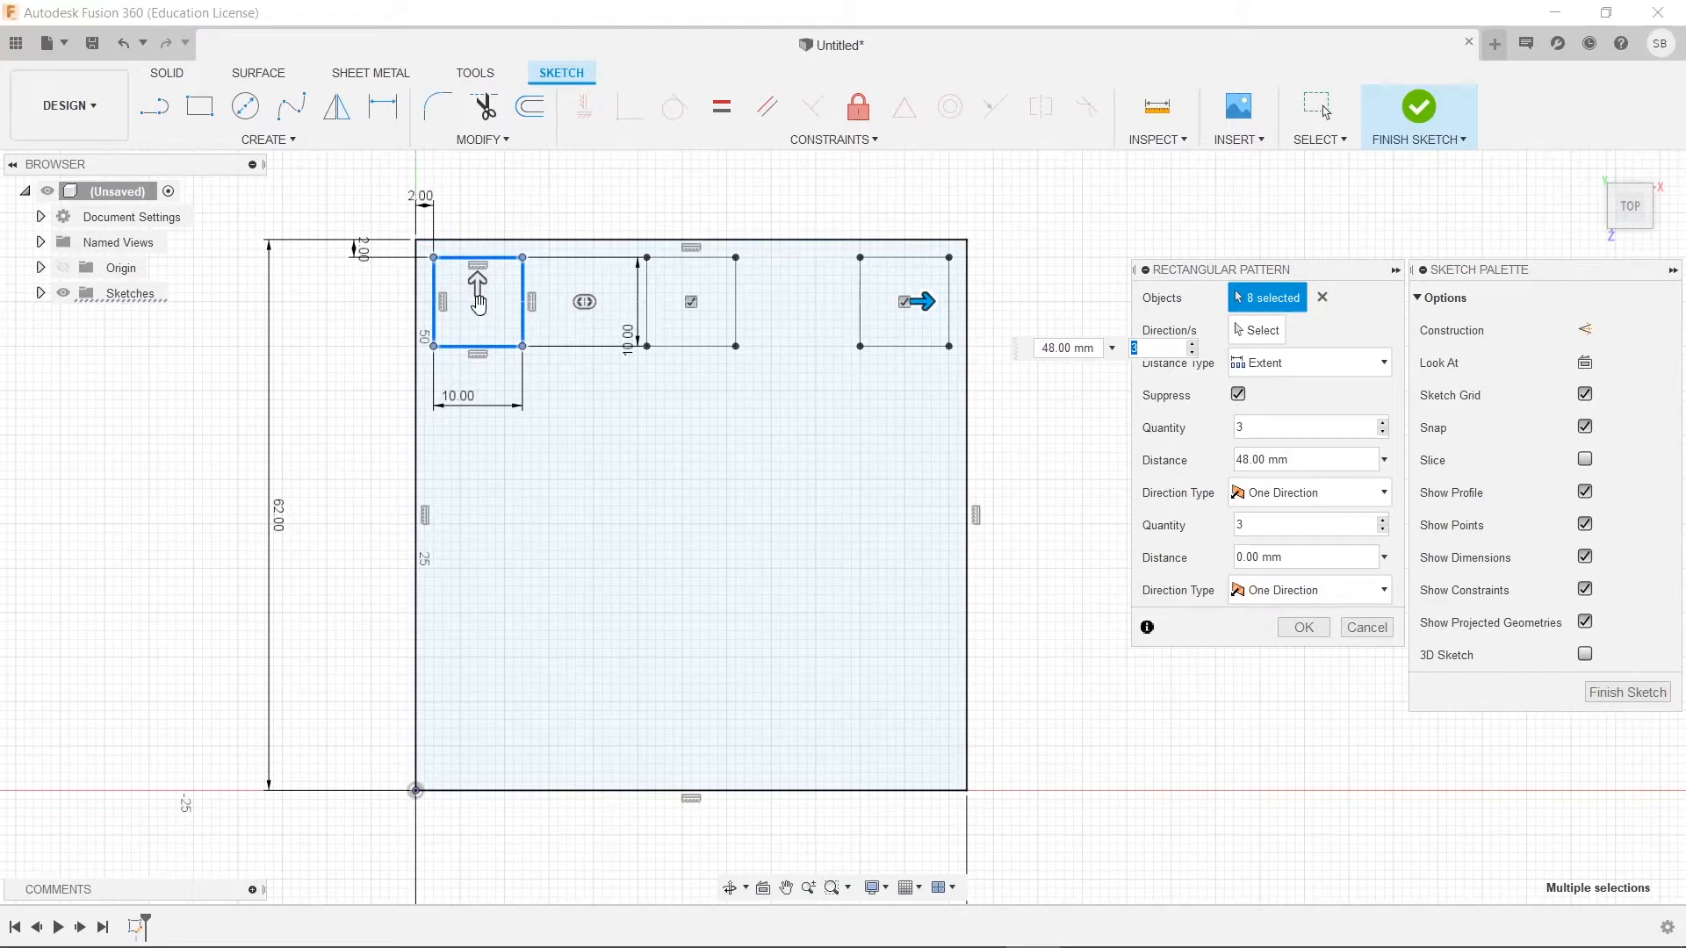
{"action": "mouse_move", "coordinate": [475, 302]}
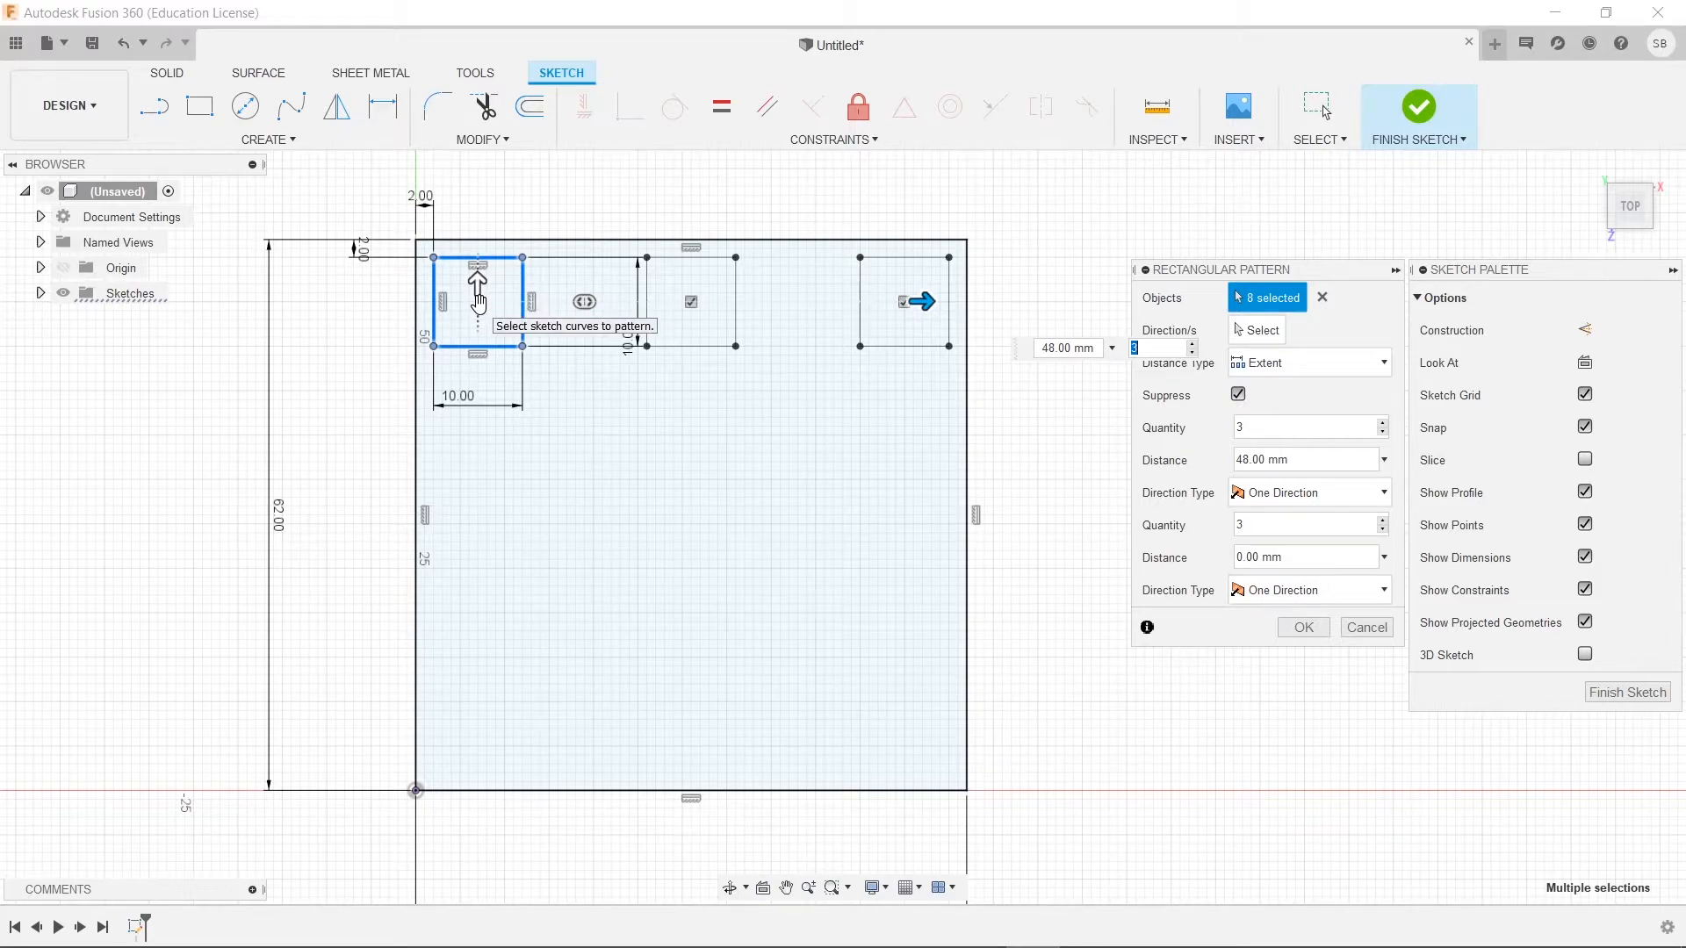
{"action": "mouse_move", "coordinate": [411, 313]}
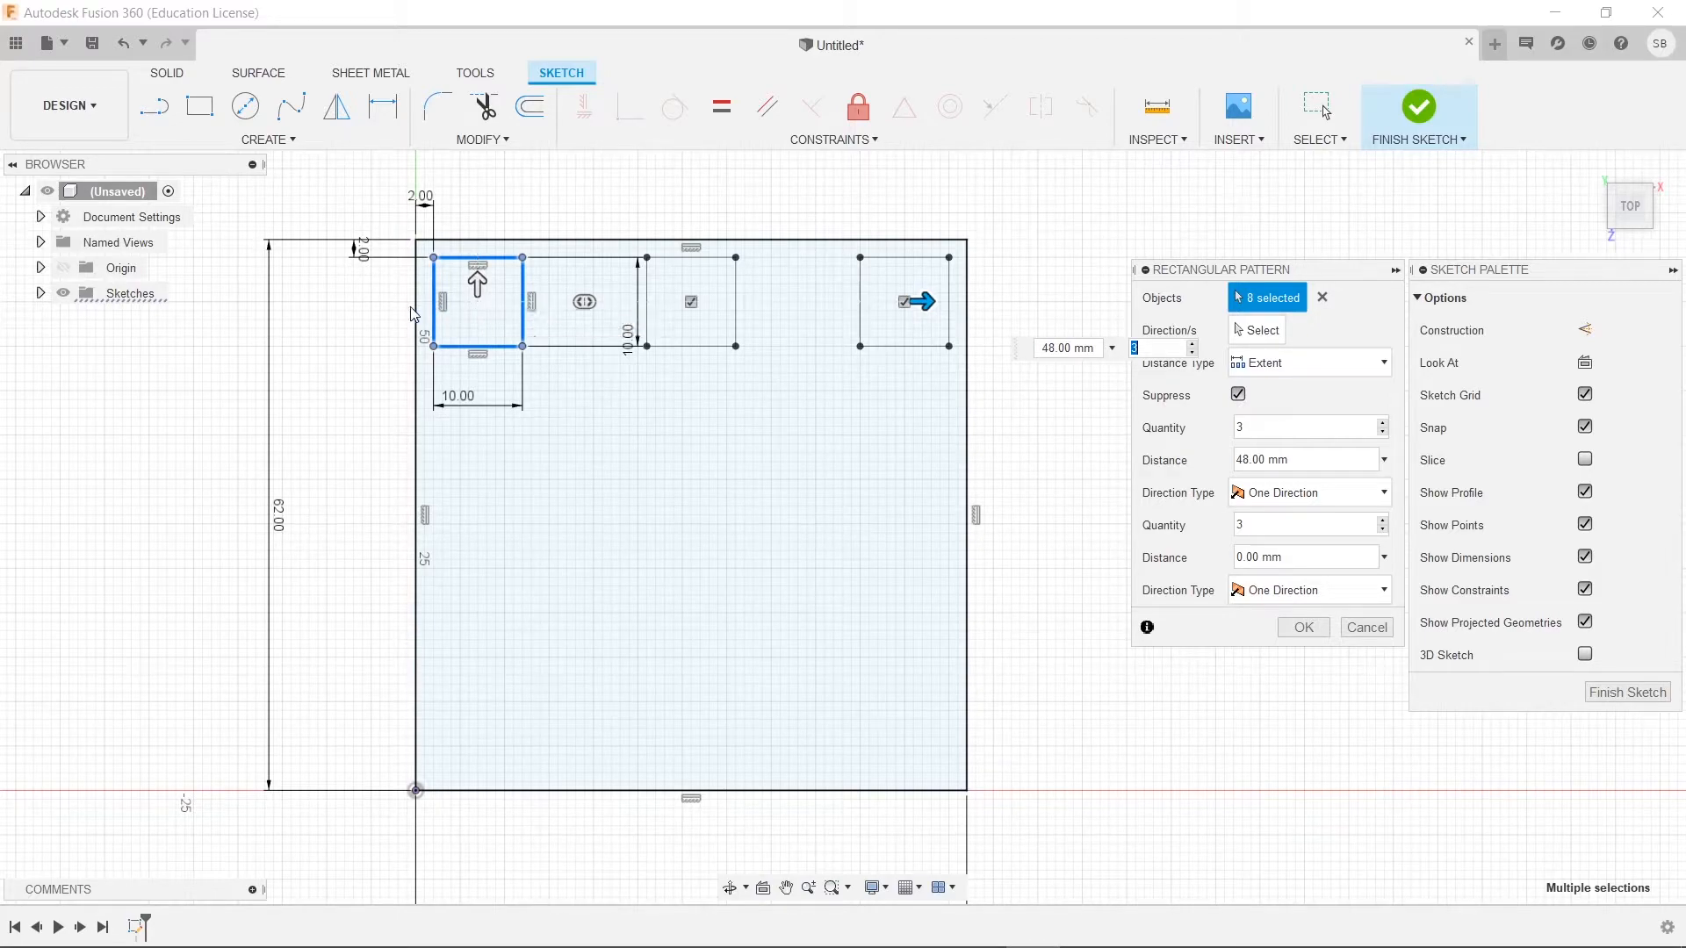
{"action": "mouse_move", "coordinate": [476, 298]}
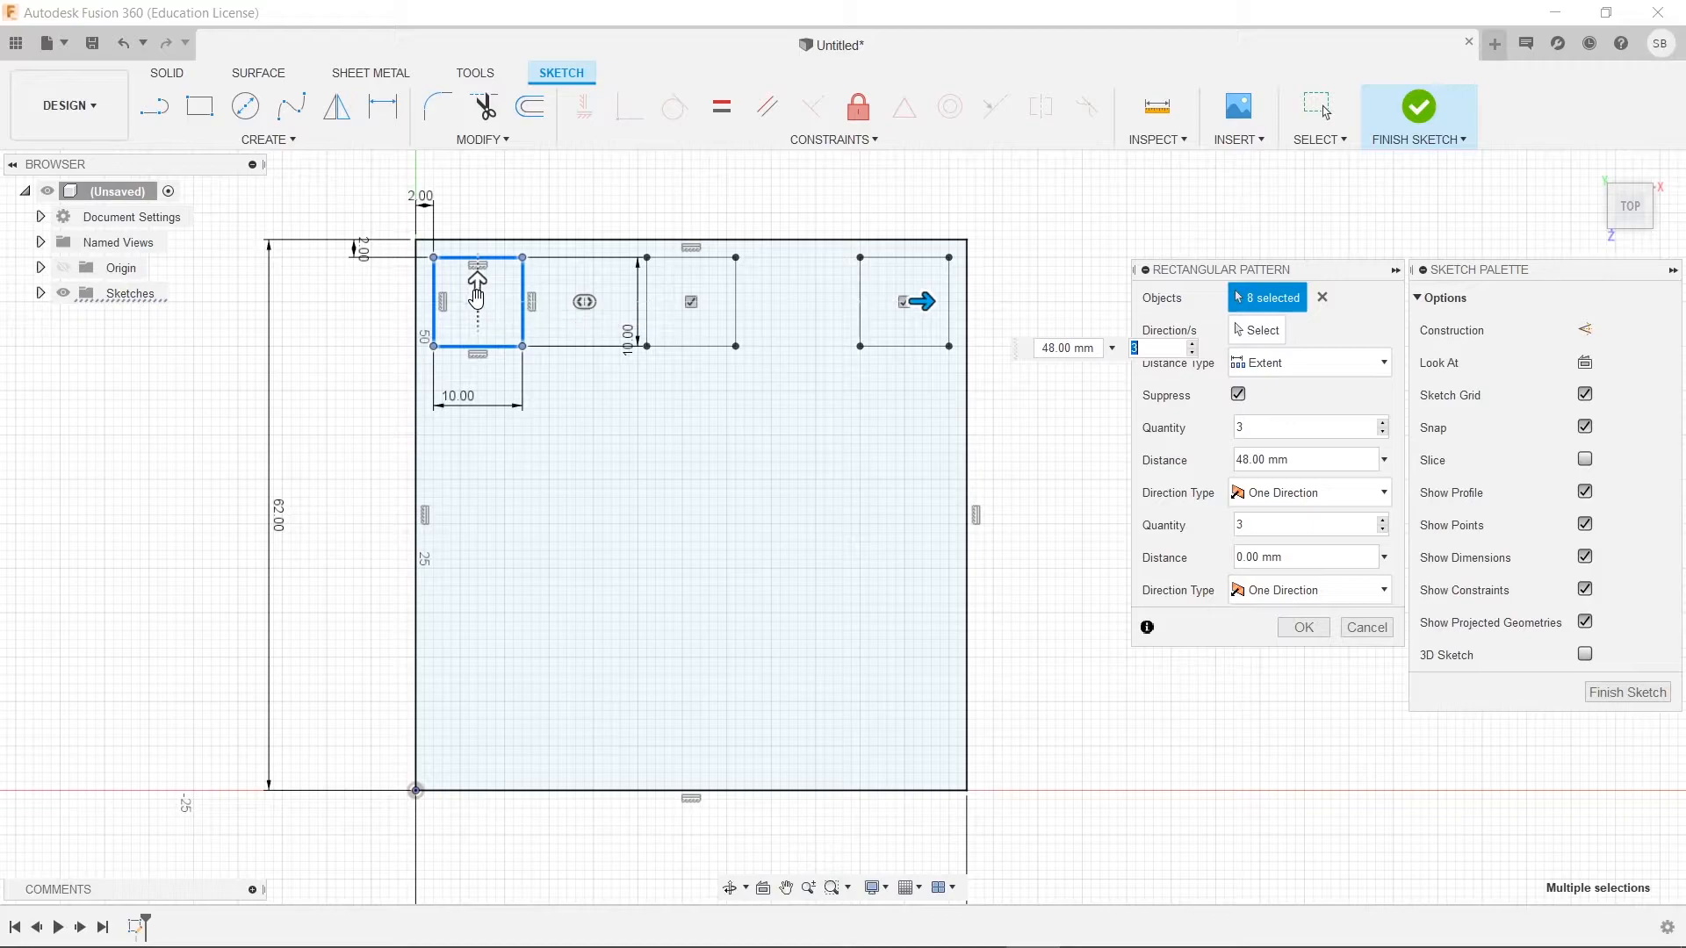
{"action": "mouse_move", "coordinate": [475, 291]}
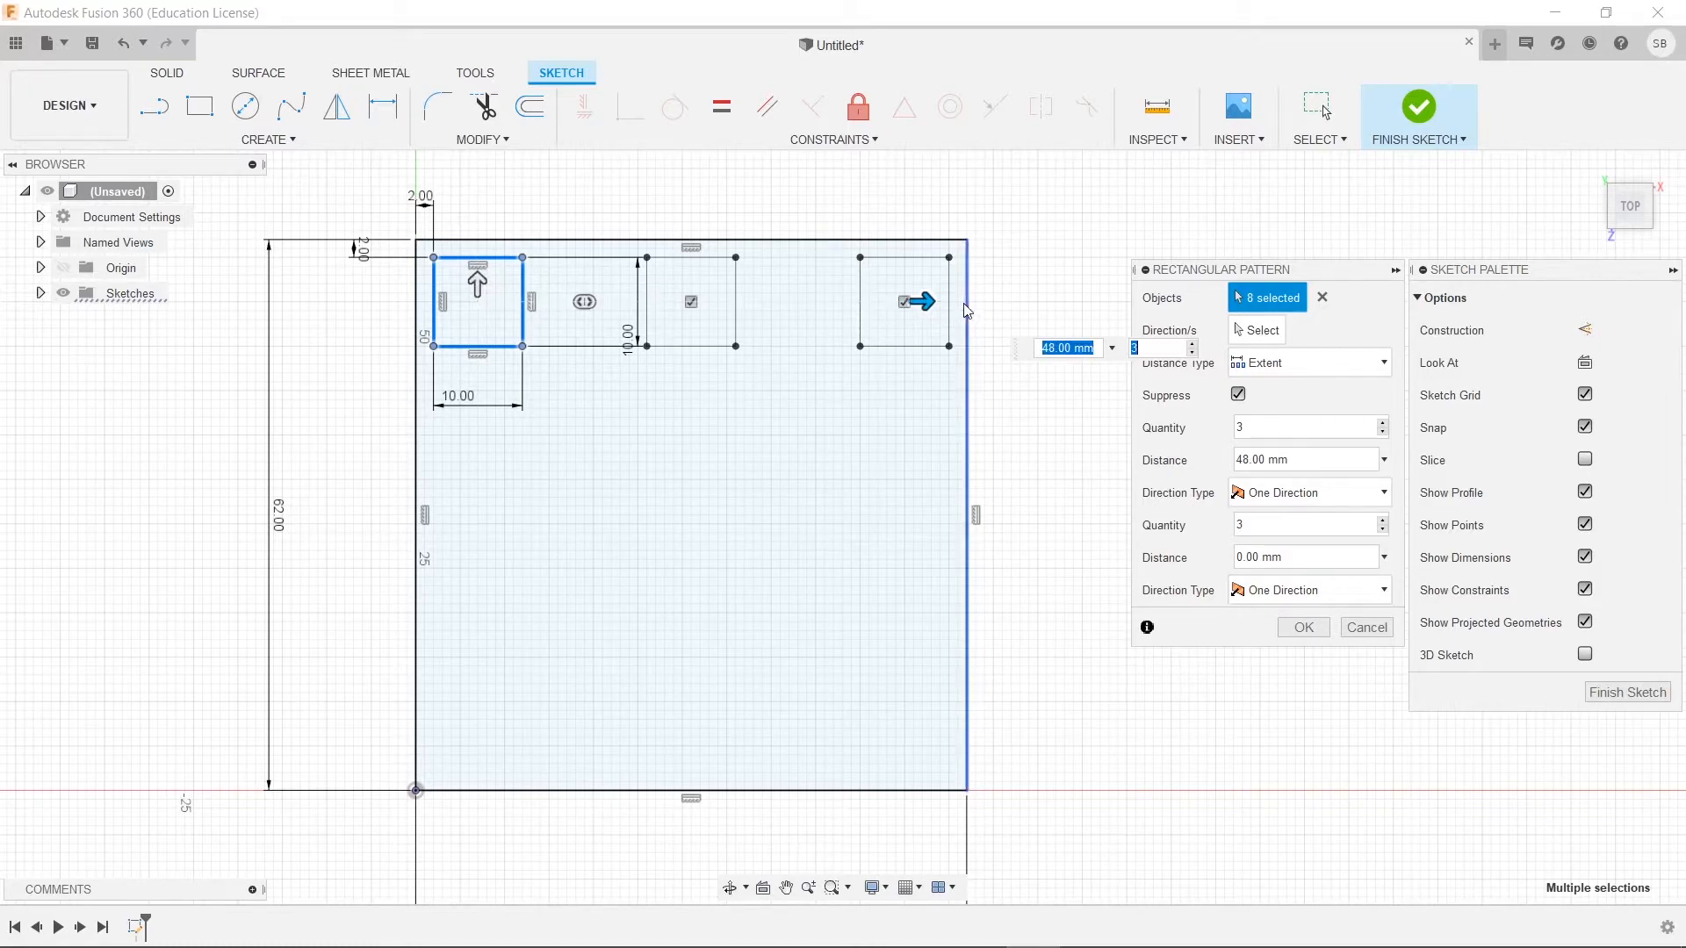
{"action": "mouse_move", "coordinate": [964, 306]}
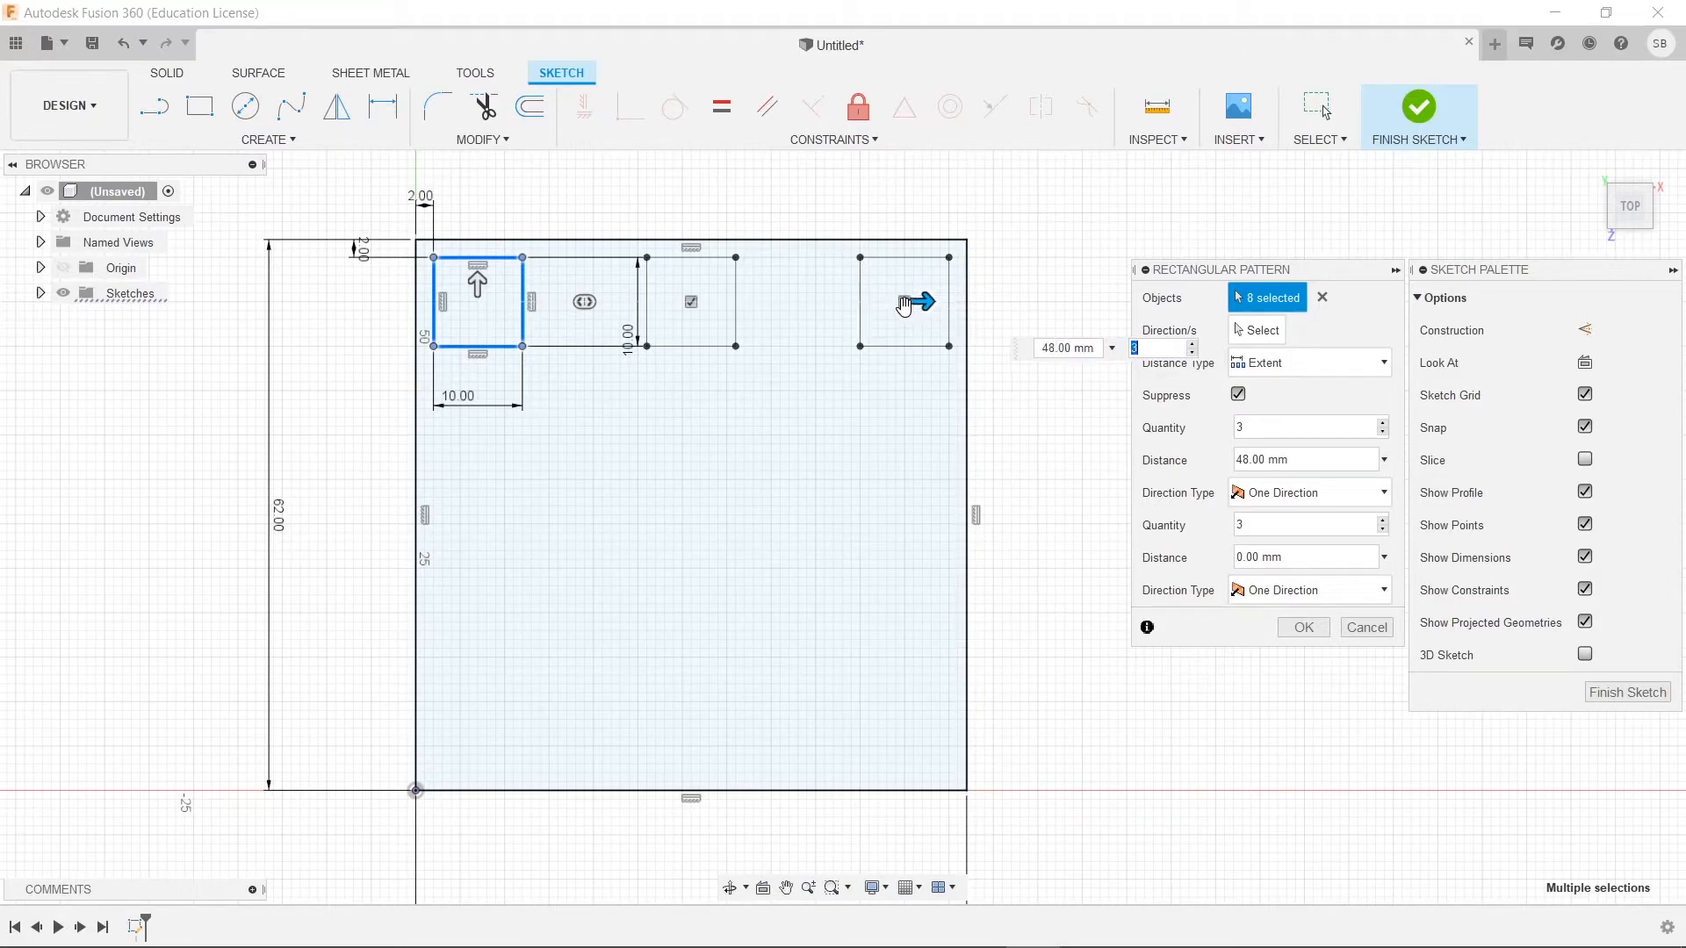
{"action": "mouse_move", "coordinate": [871, 317]}
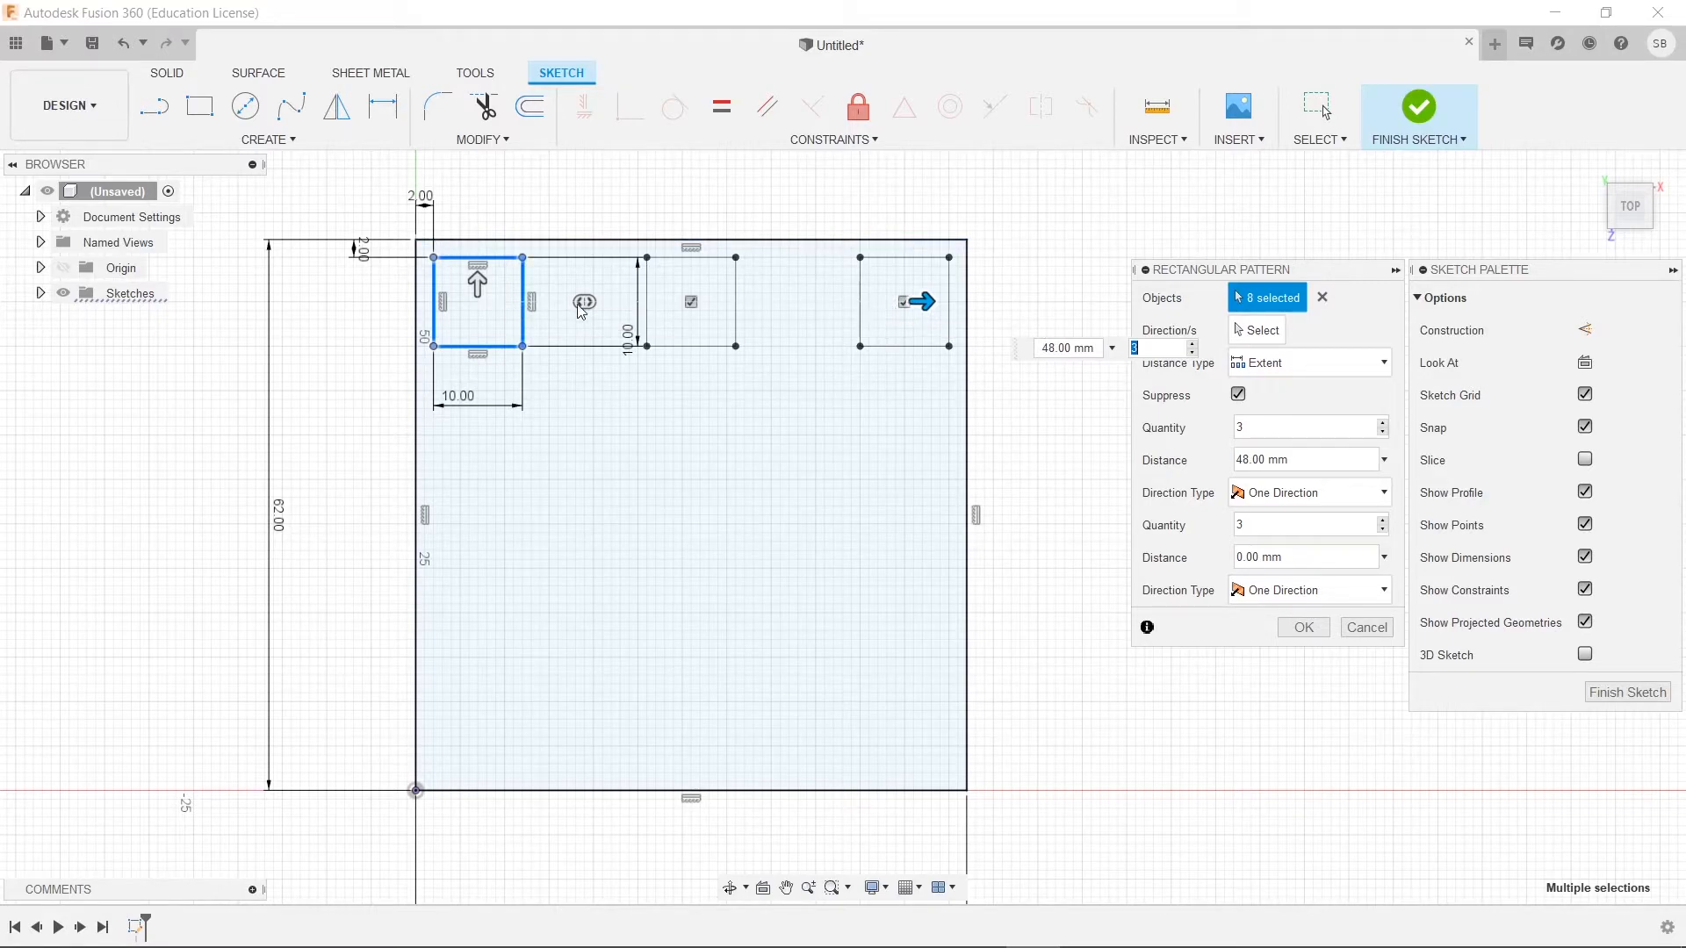
{"action": "mouse_move", "coordinate": [752, 247]}
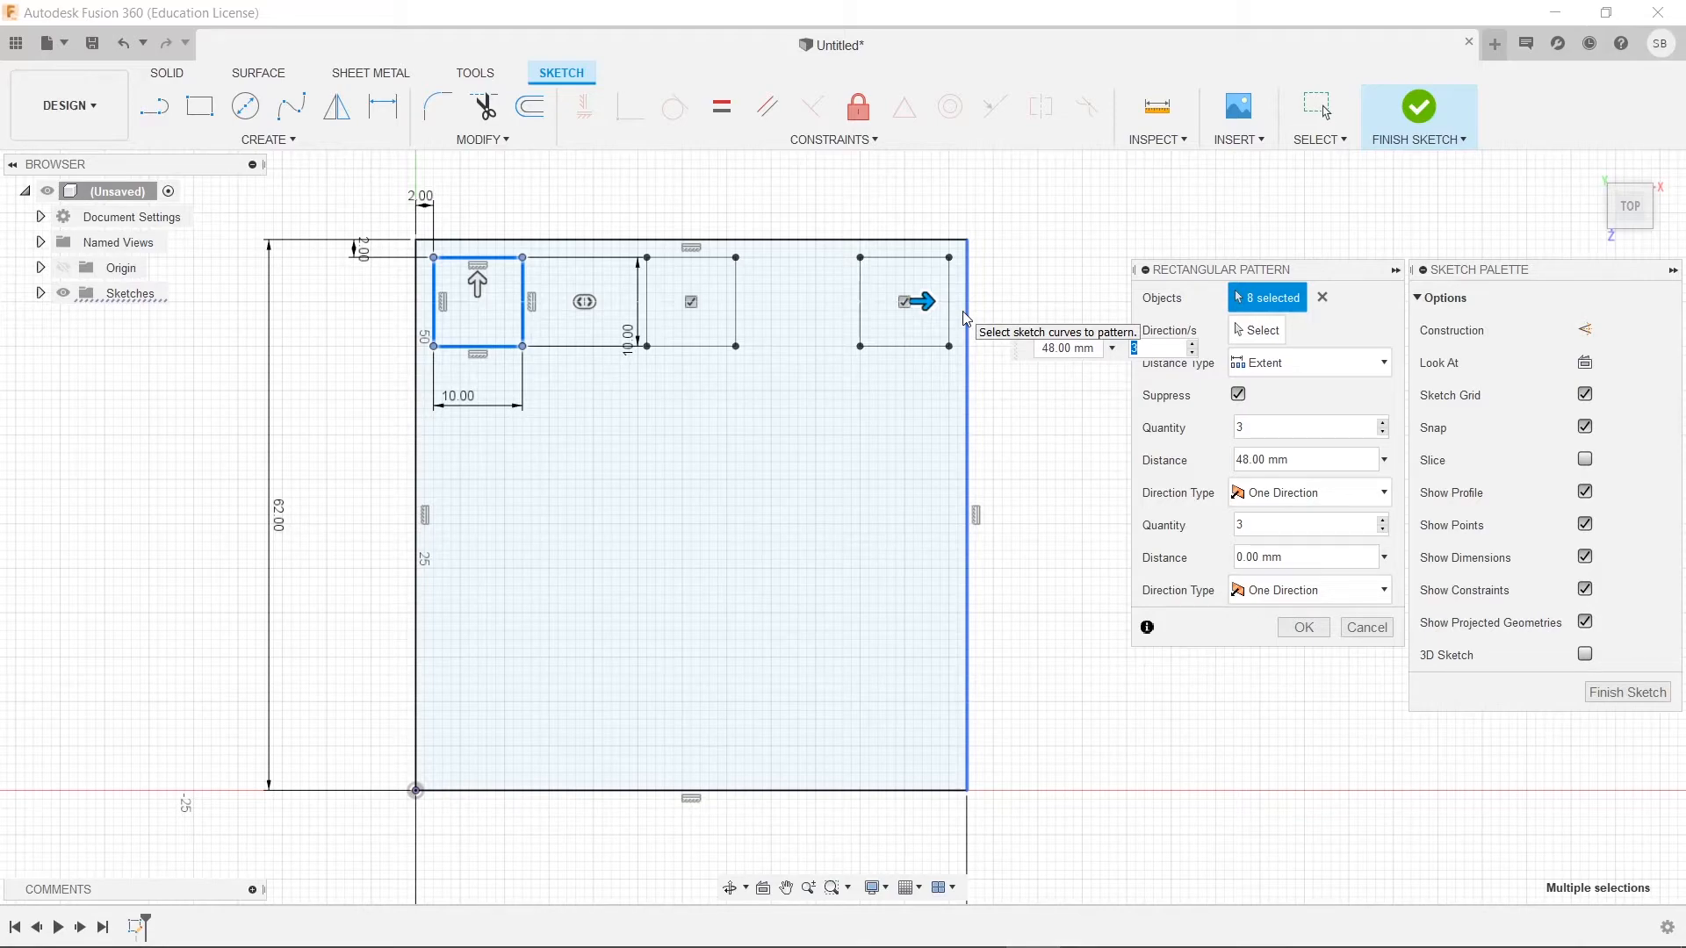
{"action": "mouse_move", "coordinate": [491, 221]}
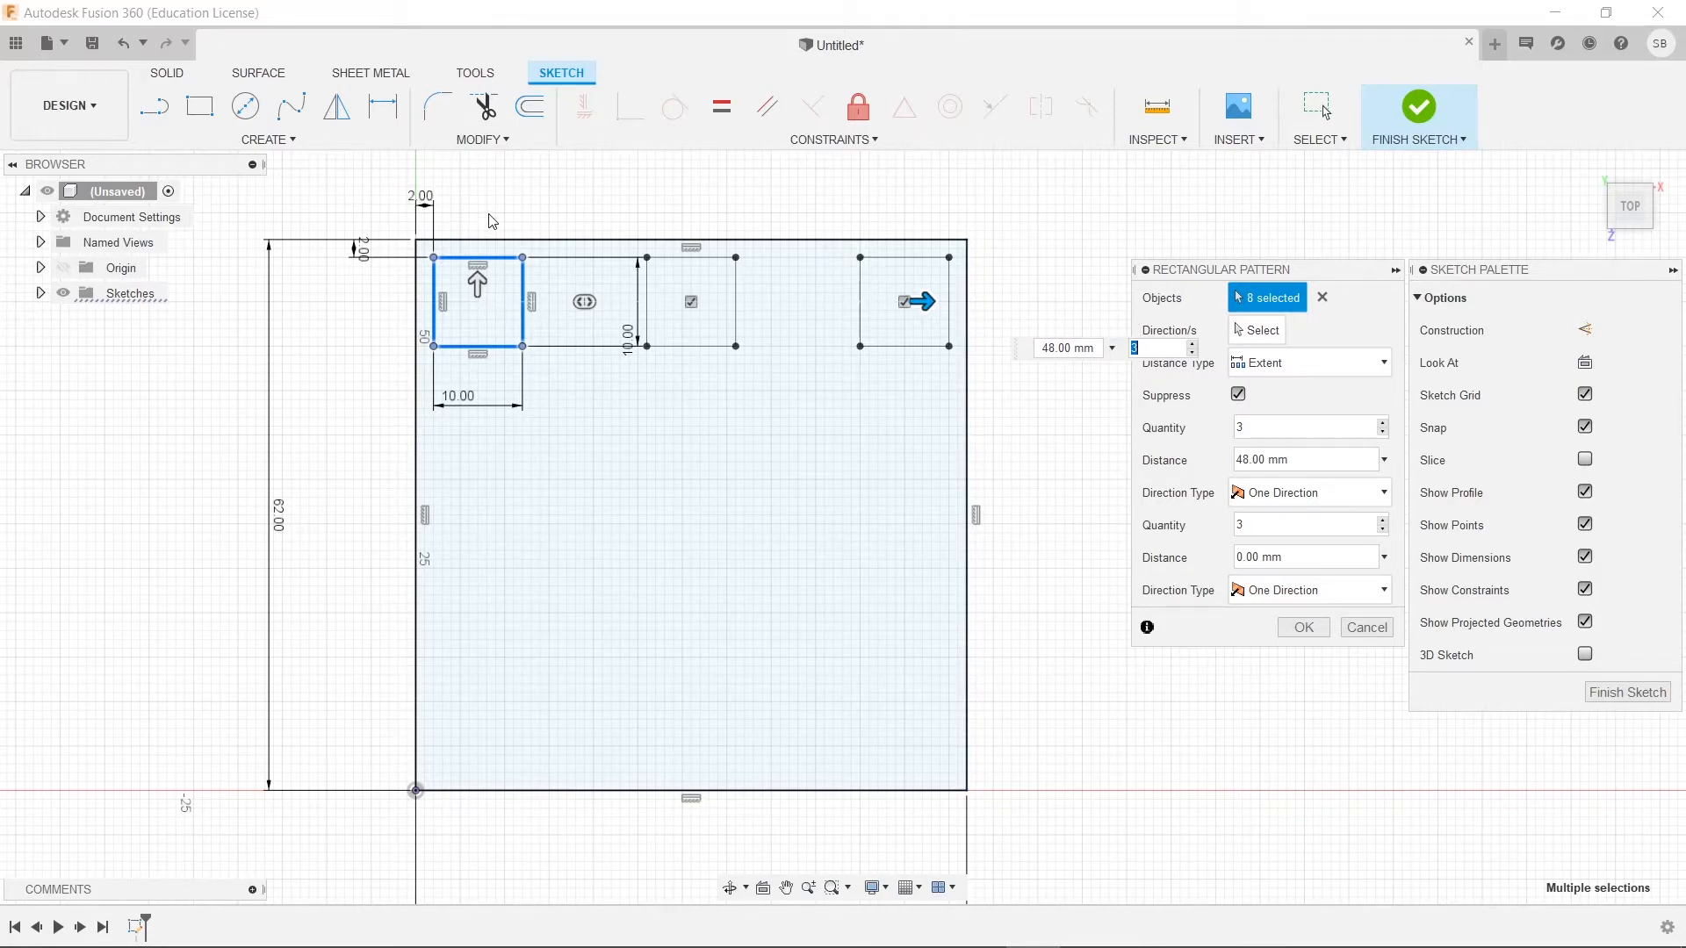
{"action": "mouse_move", "coordinate": [980, 325]}
{"action": "type", "text": "5"}
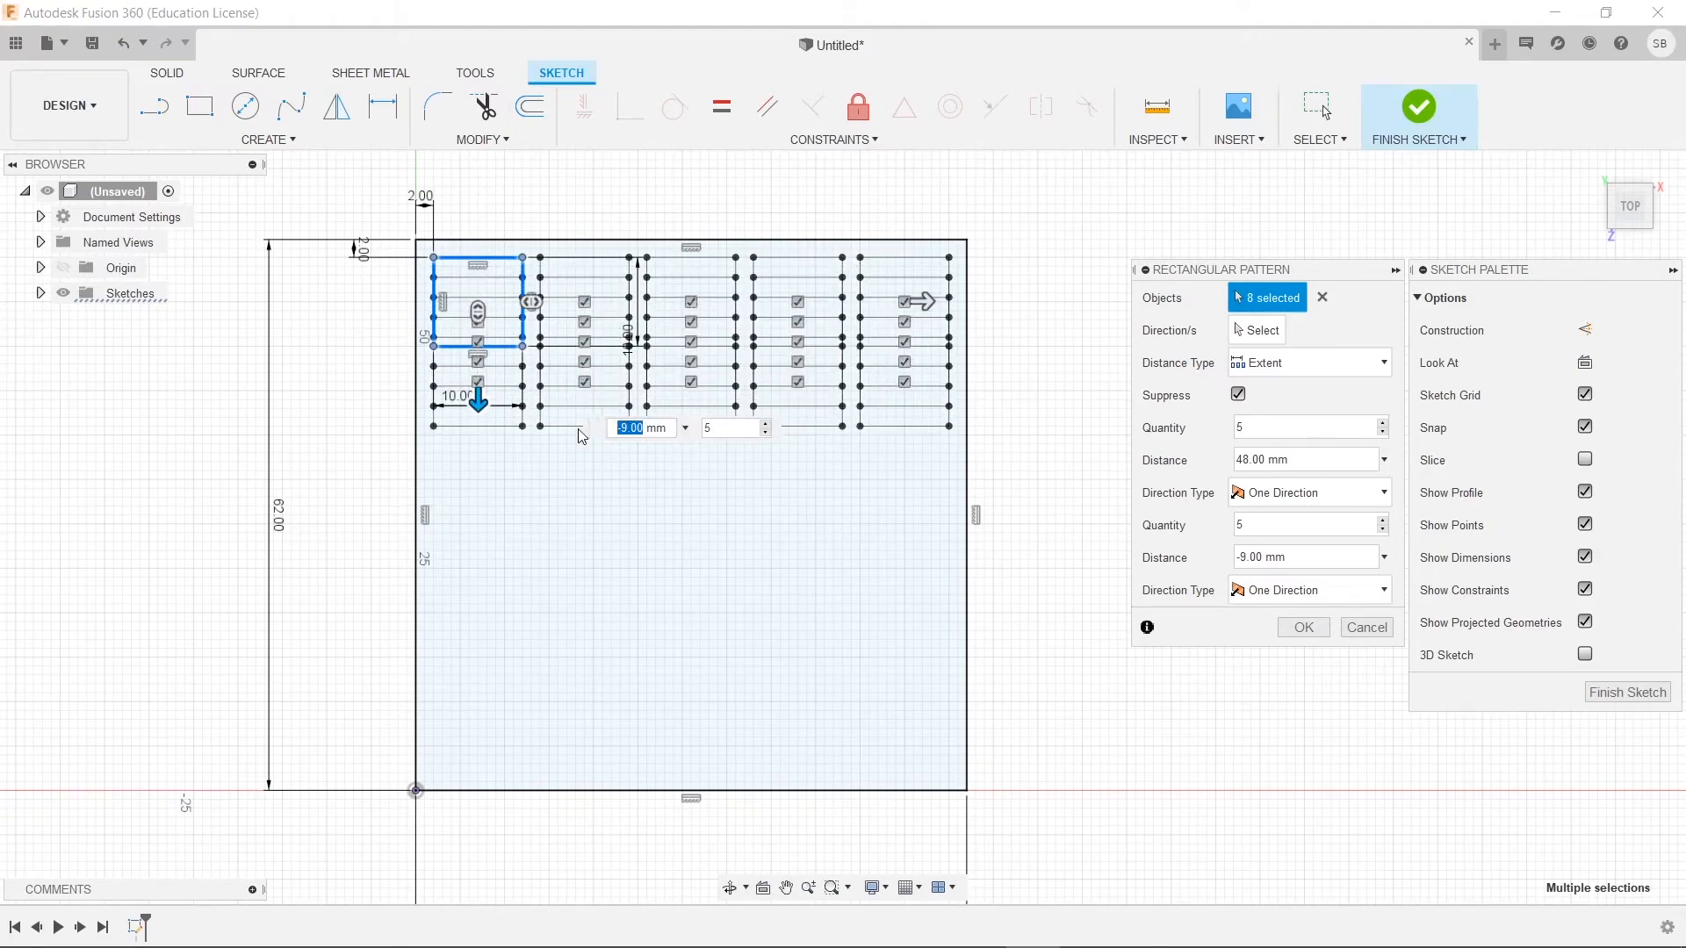
- Set the vertical pattern distance to -48 mm and confirm the 5×5 grid
{"action": "type", "text": "-48"}
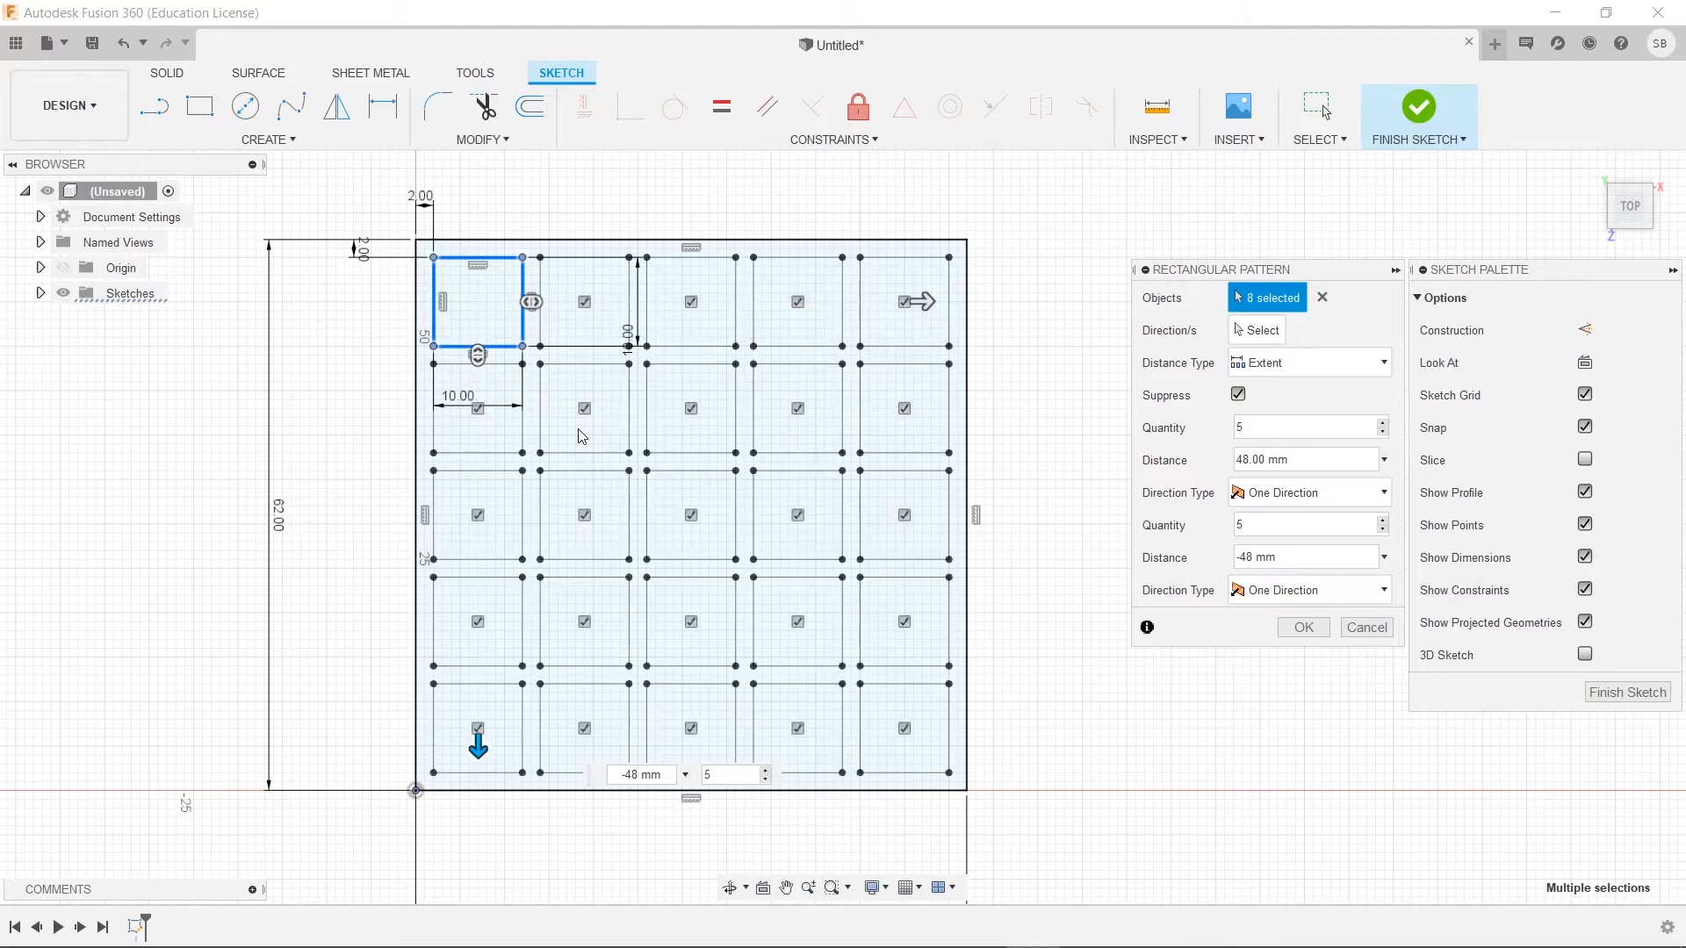
{"action": "left_click", "coordinate": [1302, 627]}
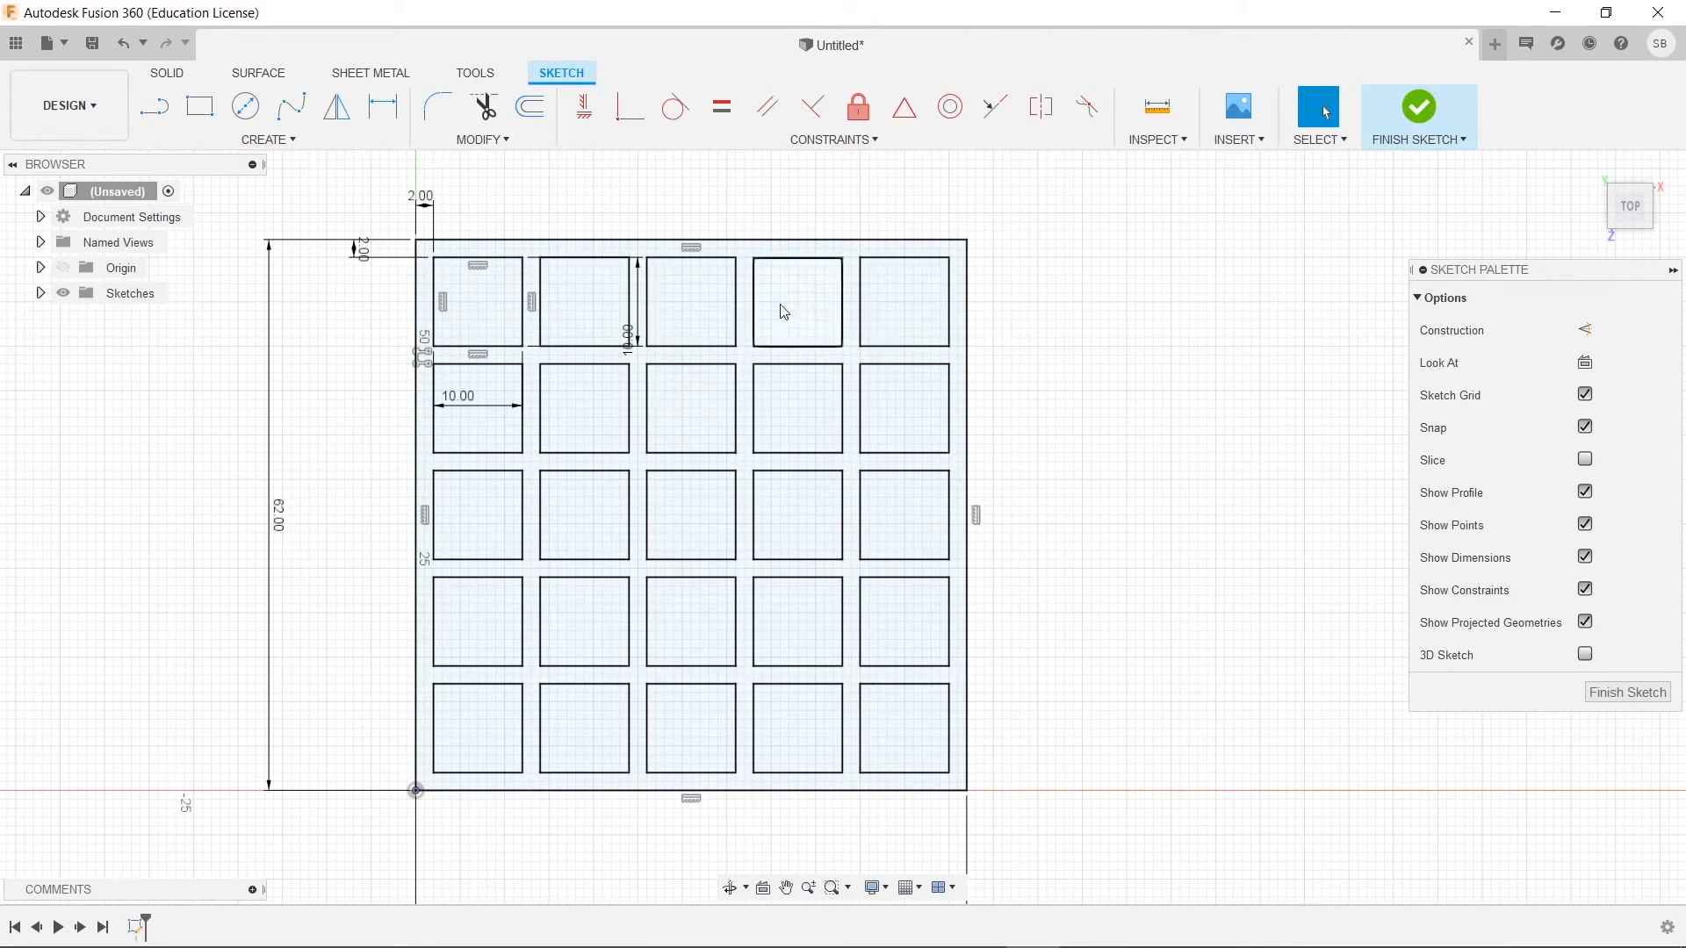
{"action": "left_click", "coordinate": [796, 302]}
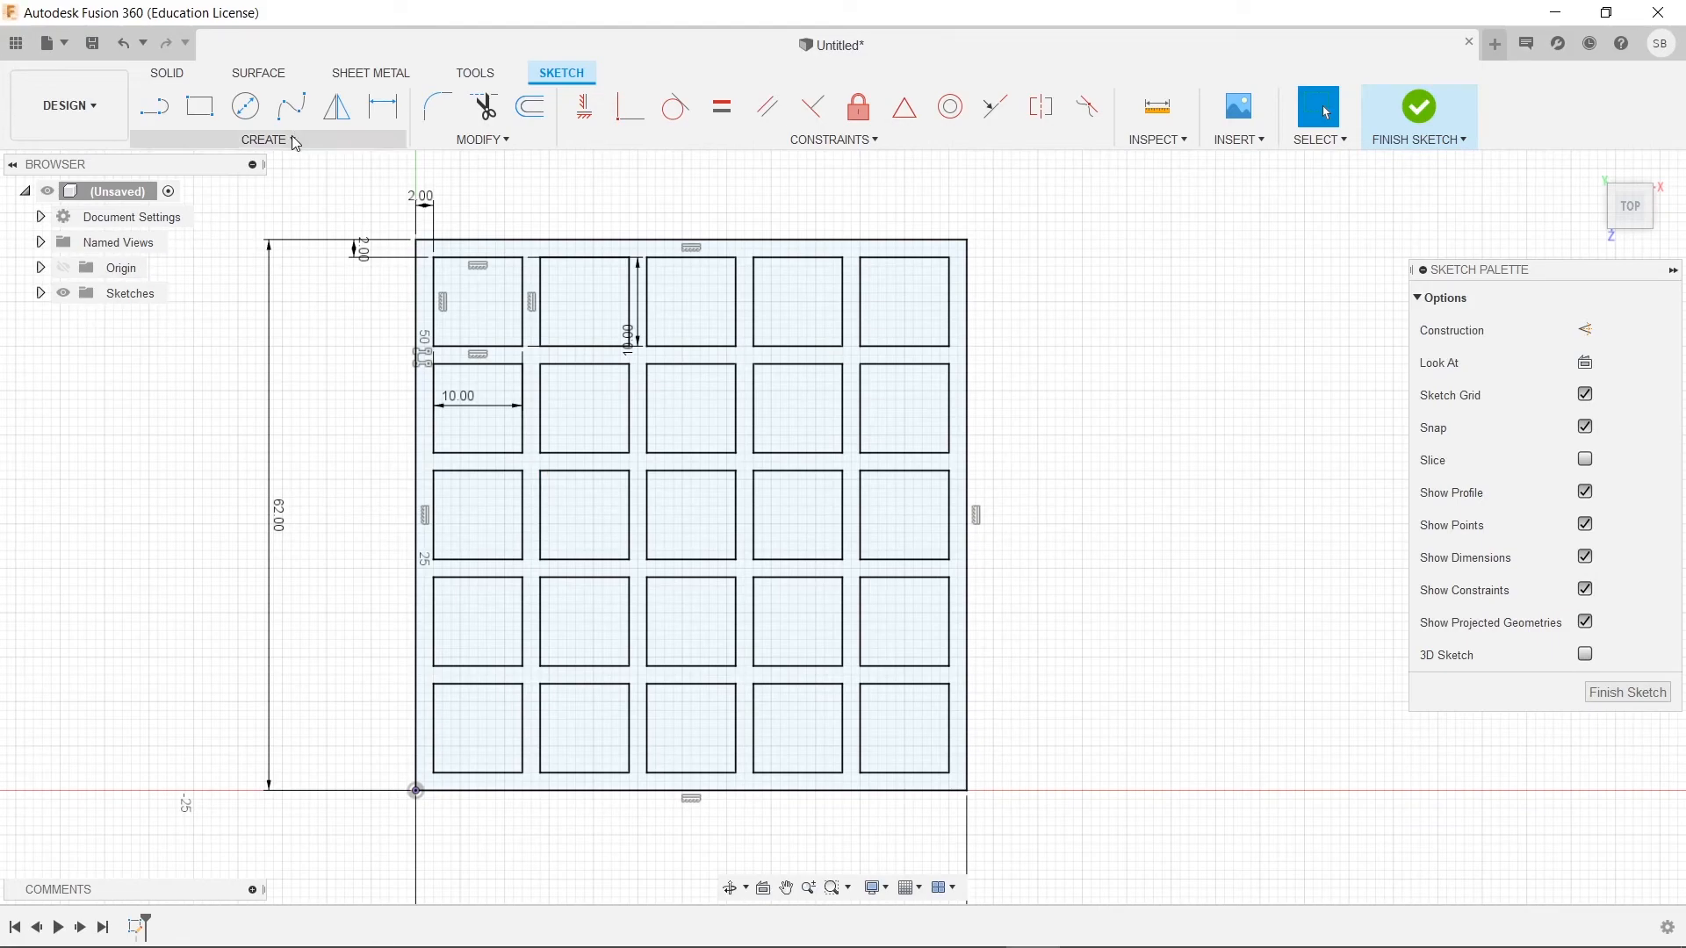
{"action": "mouse_move", "coordinate": [398, 591]}
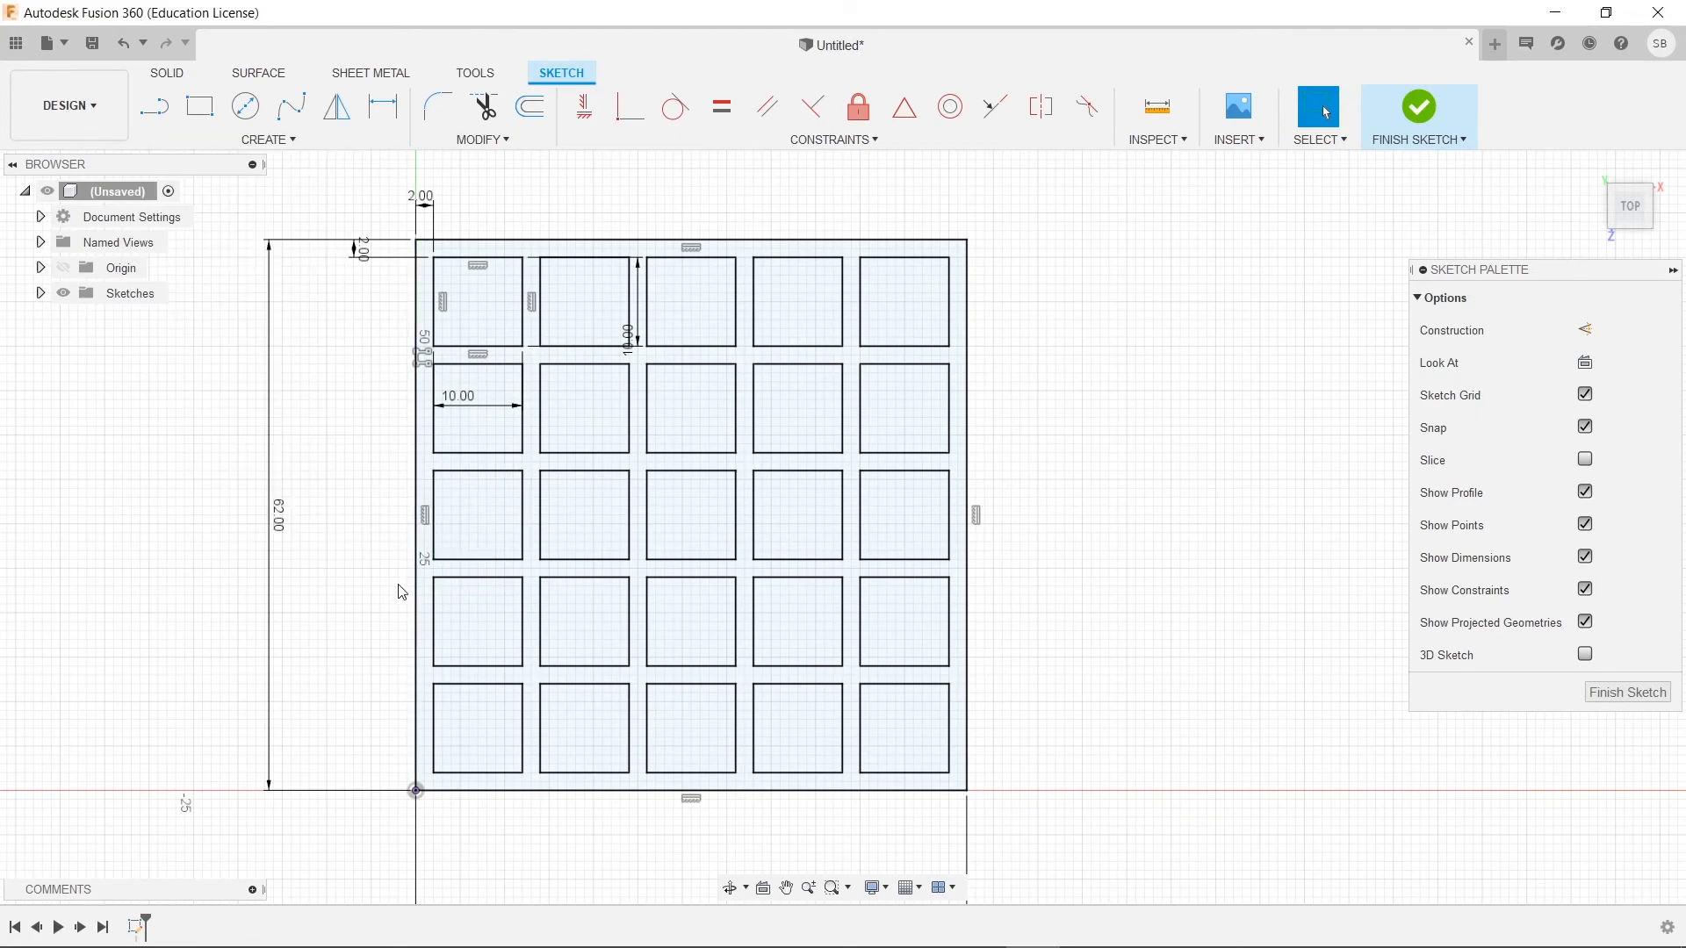
{"action": "mouse_move", "coordinate": [385, 555]}
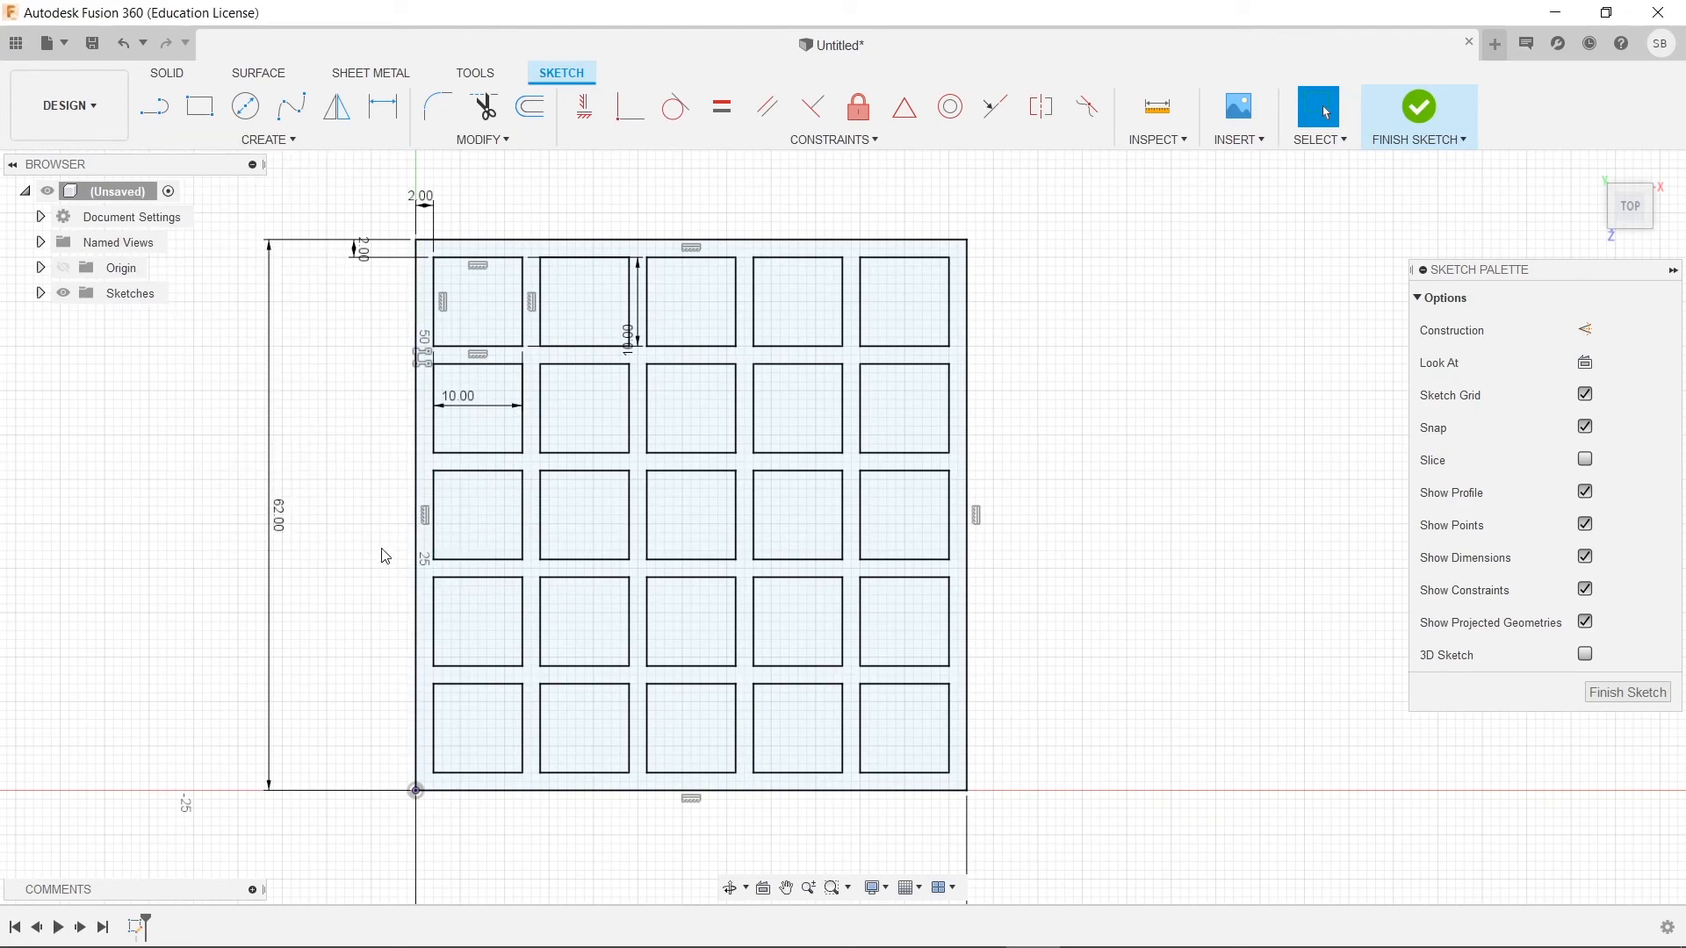